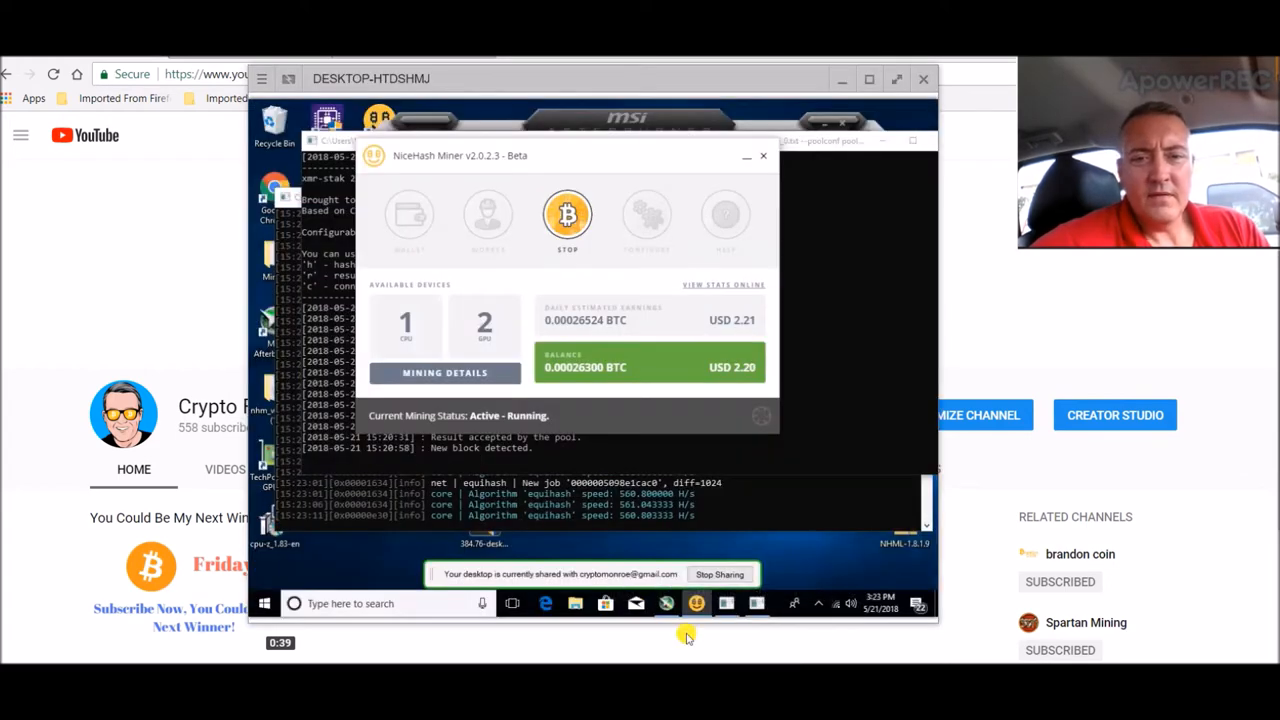
mouse_move(618, 384)
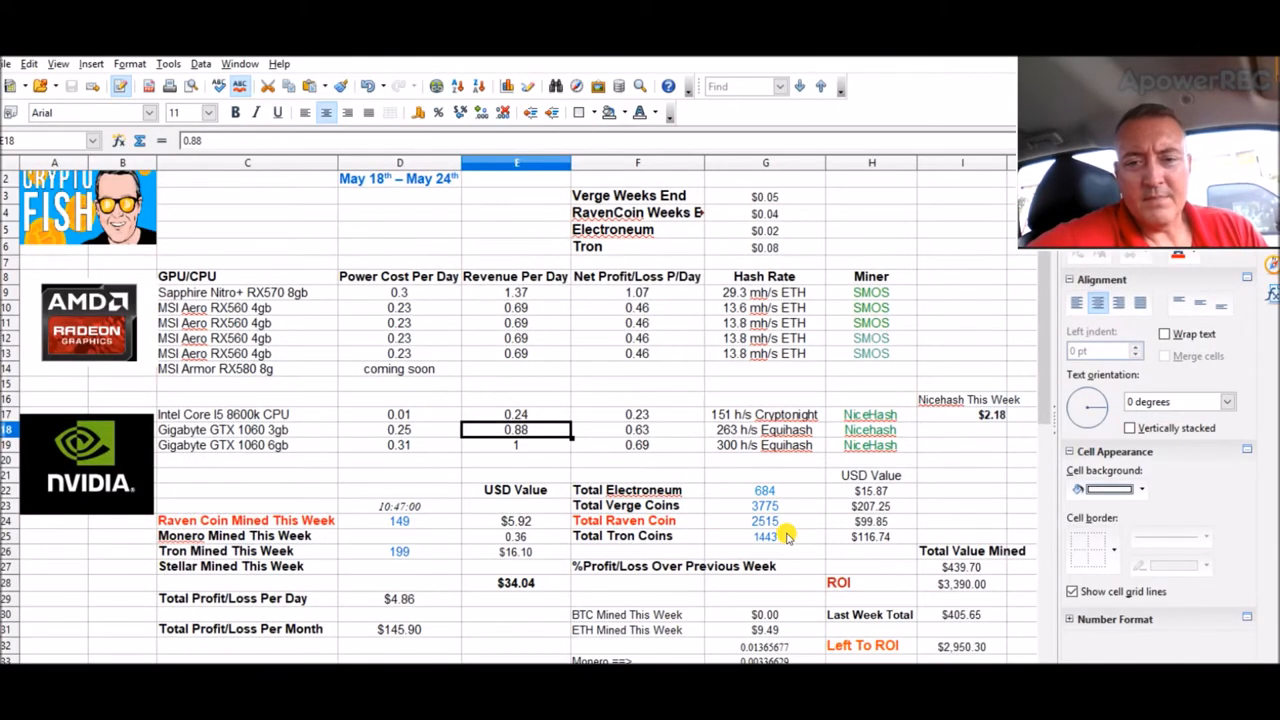
mouse_move(822, 596)
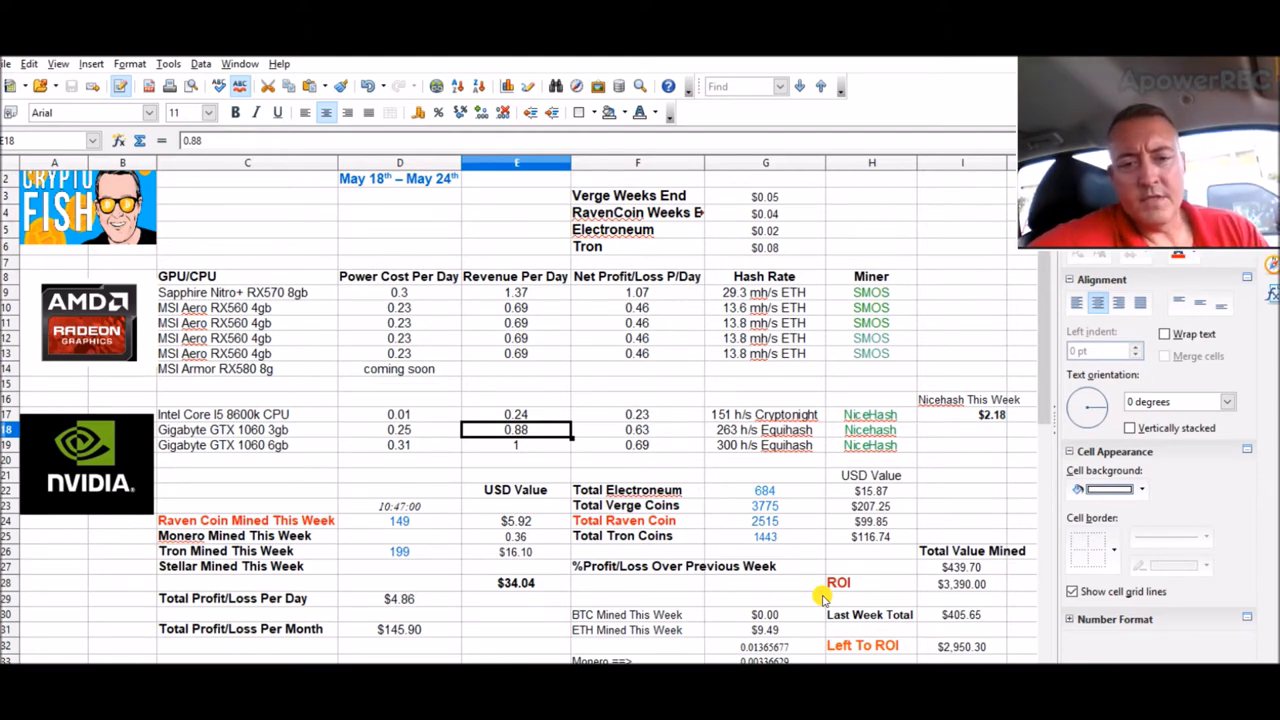
mouse_move(76, 588)
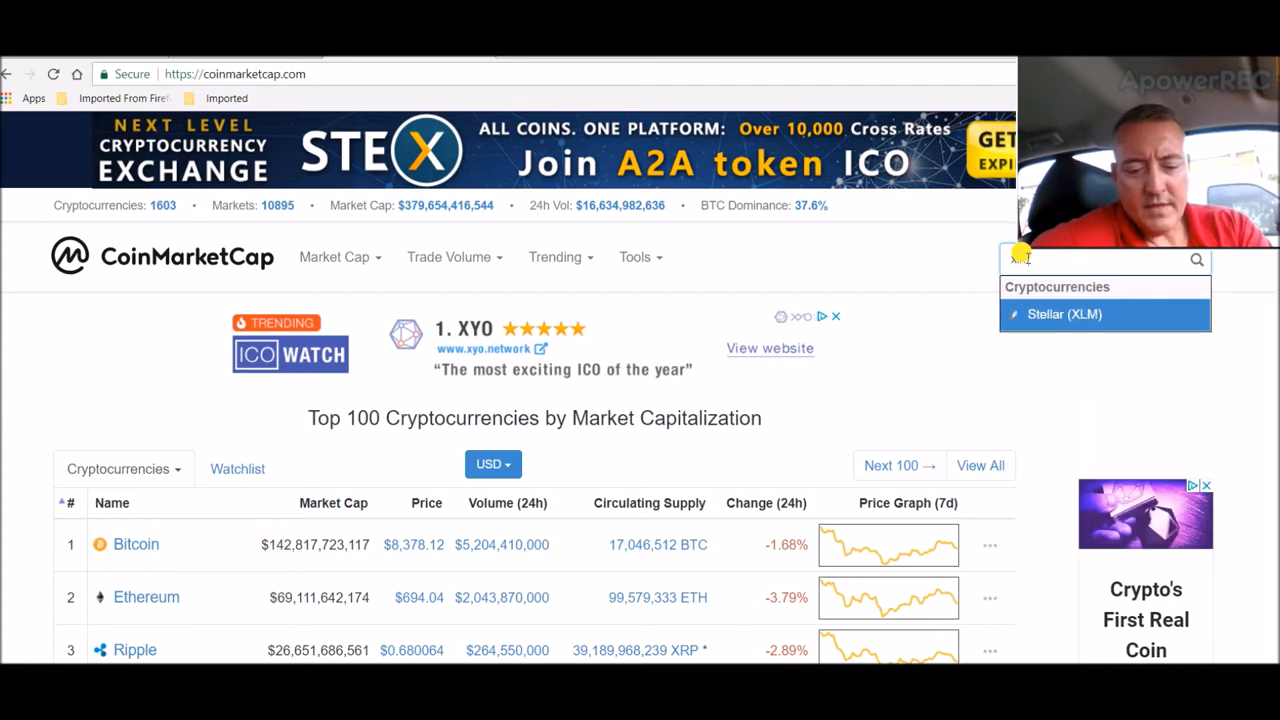
Step: Open the Stellar (XLM) listing from the CoinMarketCap search suggestions
left_click(1064, 314)
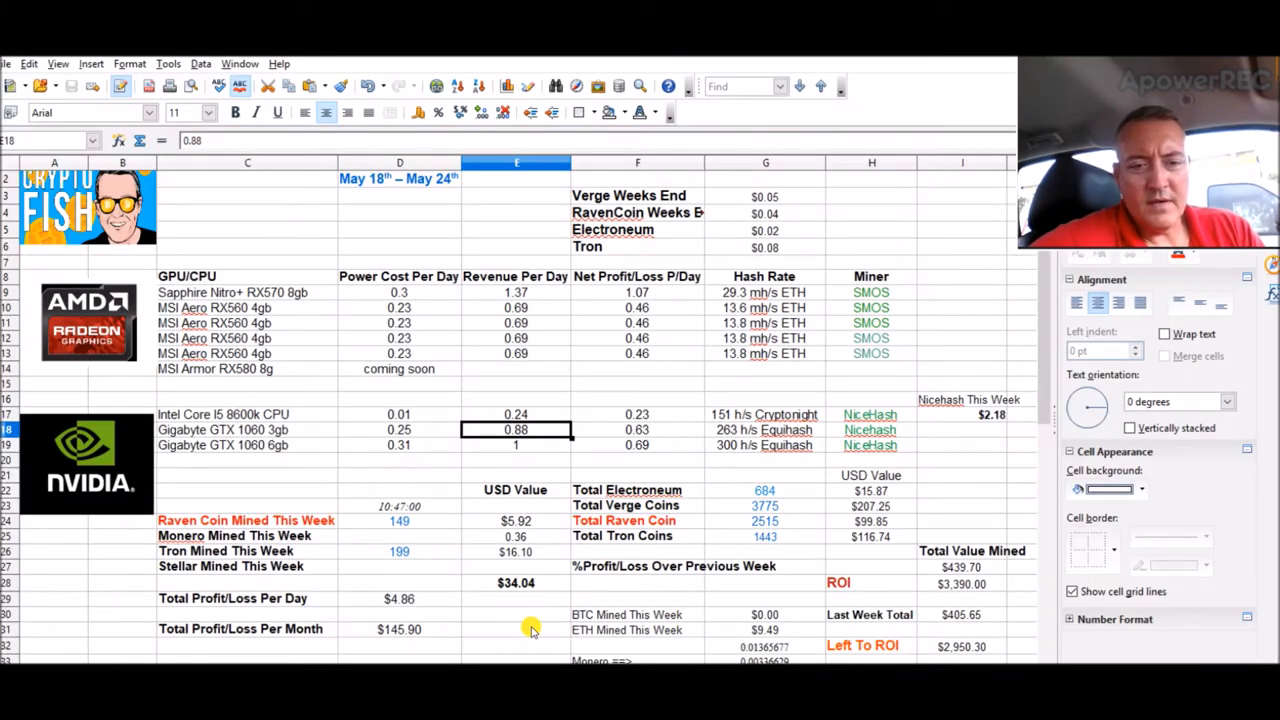
mouse_move(672, 632)
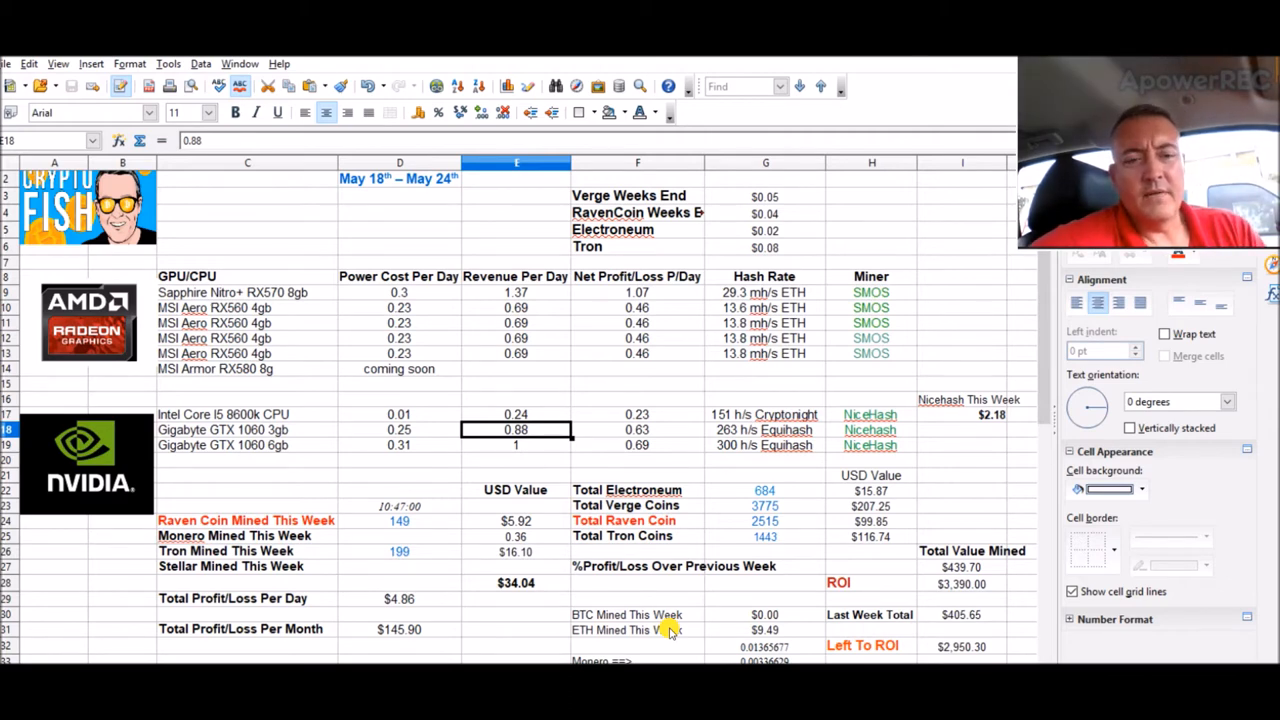
mouse_move(756, 602)
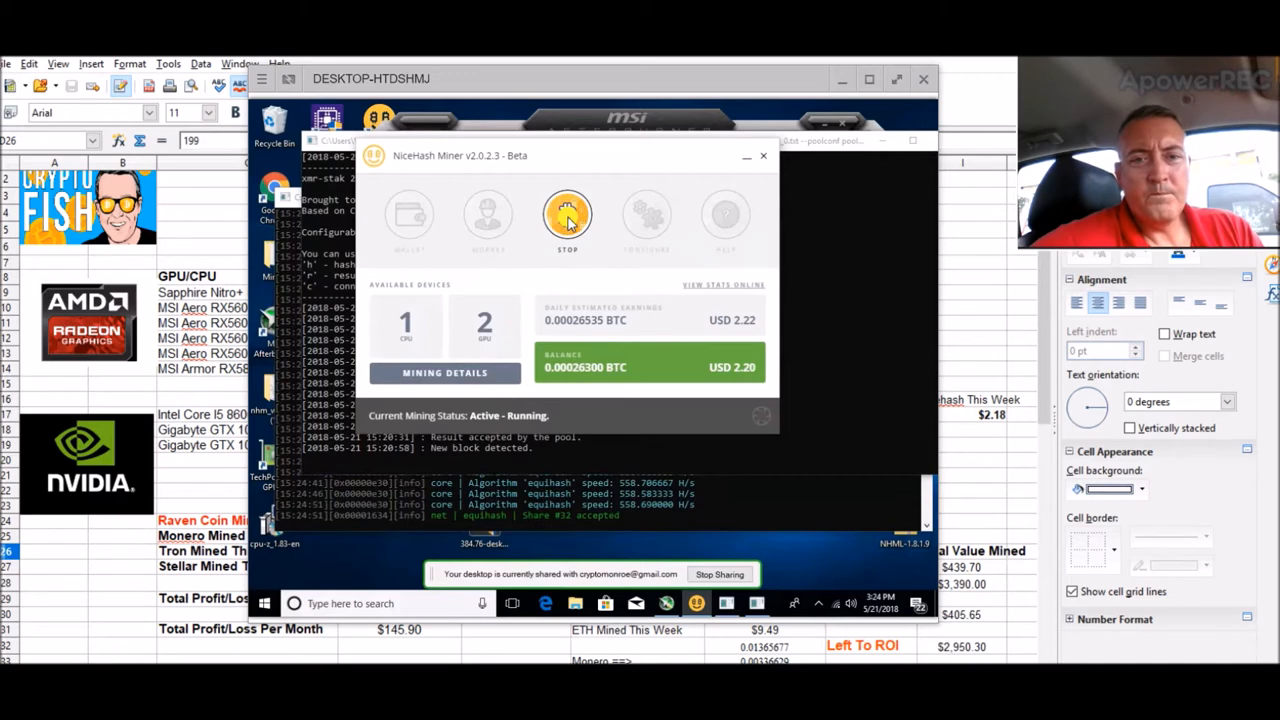
Step: Stop mining, leave only the GTX 1060 3GB enabled in Hardware Details, and start mining again
left_click(568, 218)
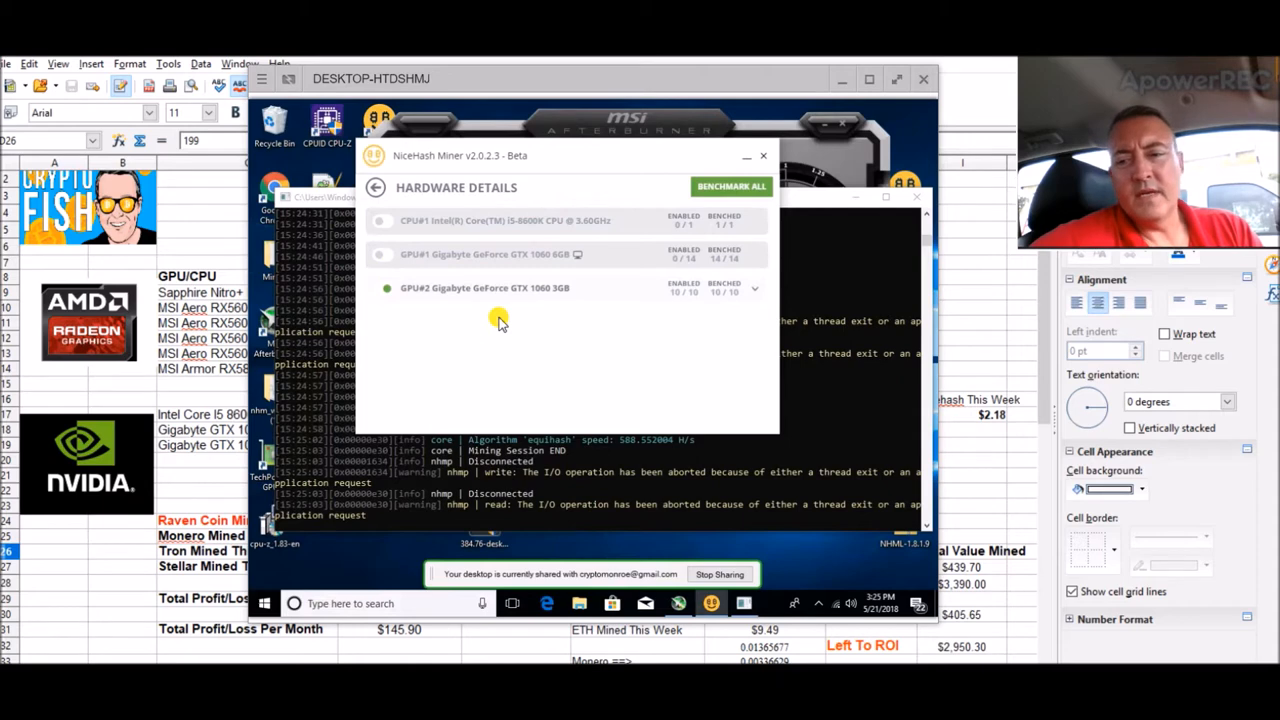
left_click(376, 188)
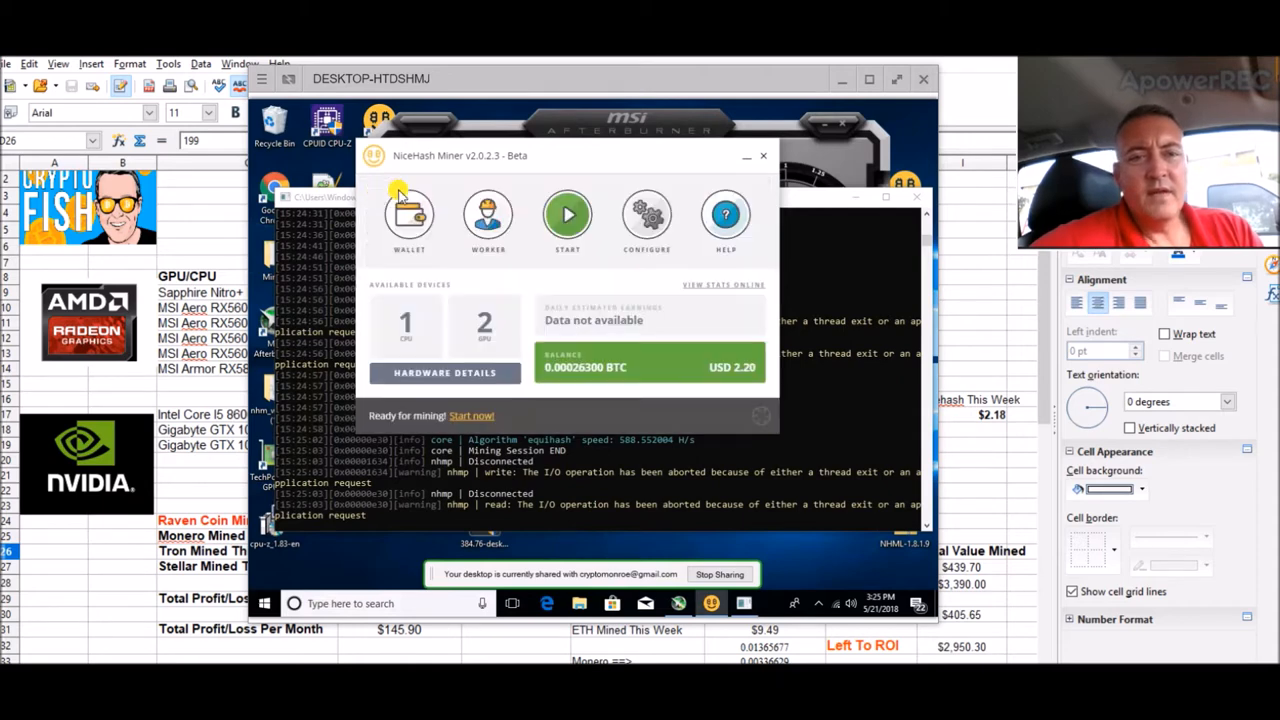
left_click(568, 214)
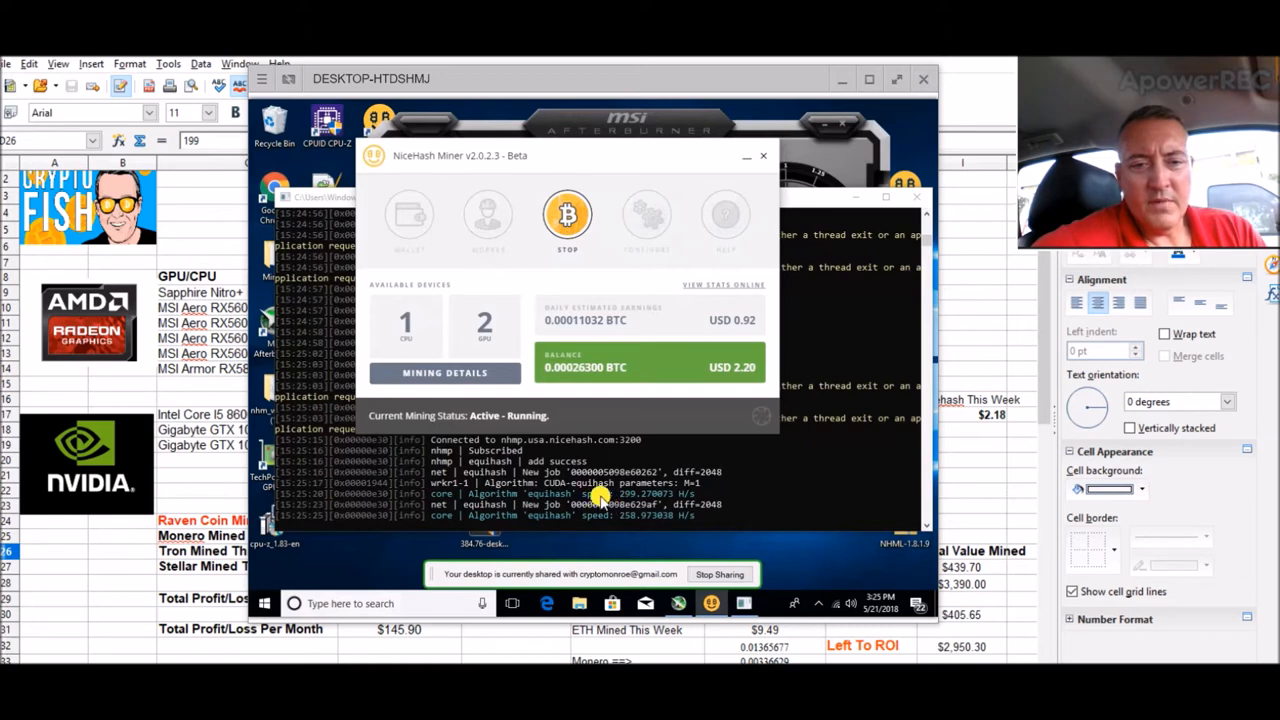
mouse_move(716, 468)
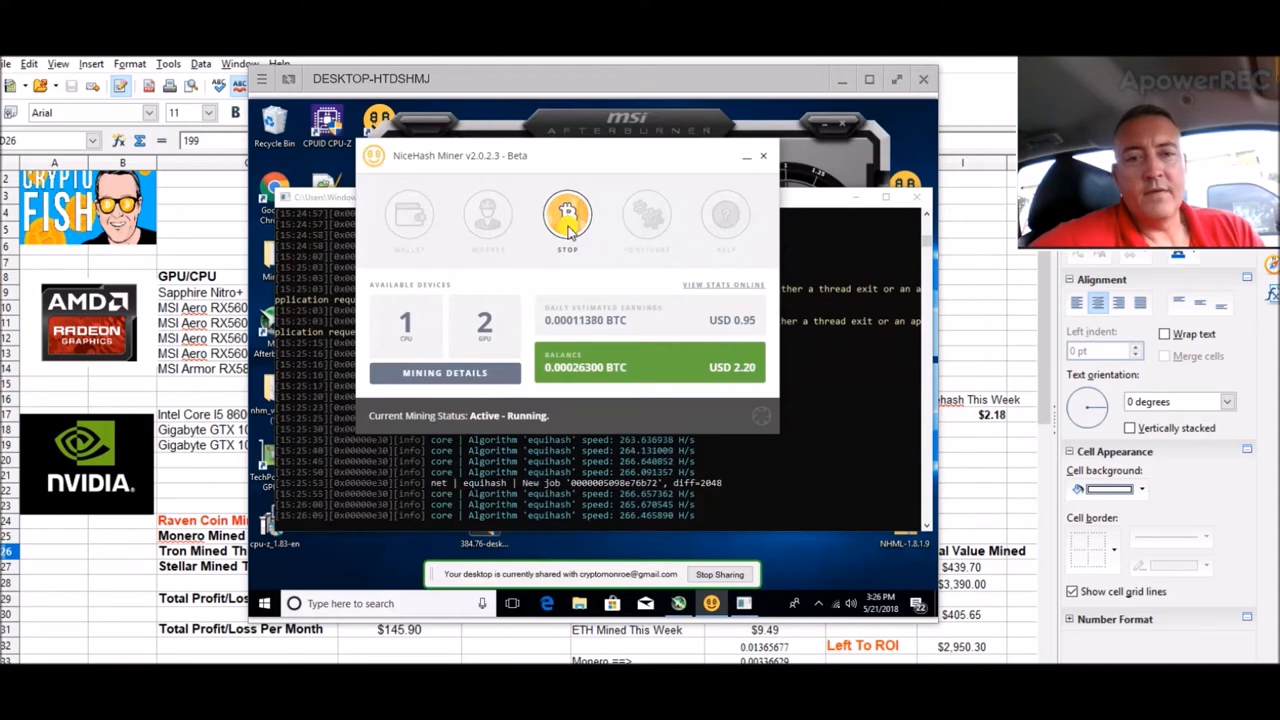
Step: Stop mining, toggle the GPU#1 device in Hardware Details, and restart mining
left_click(568, 216)
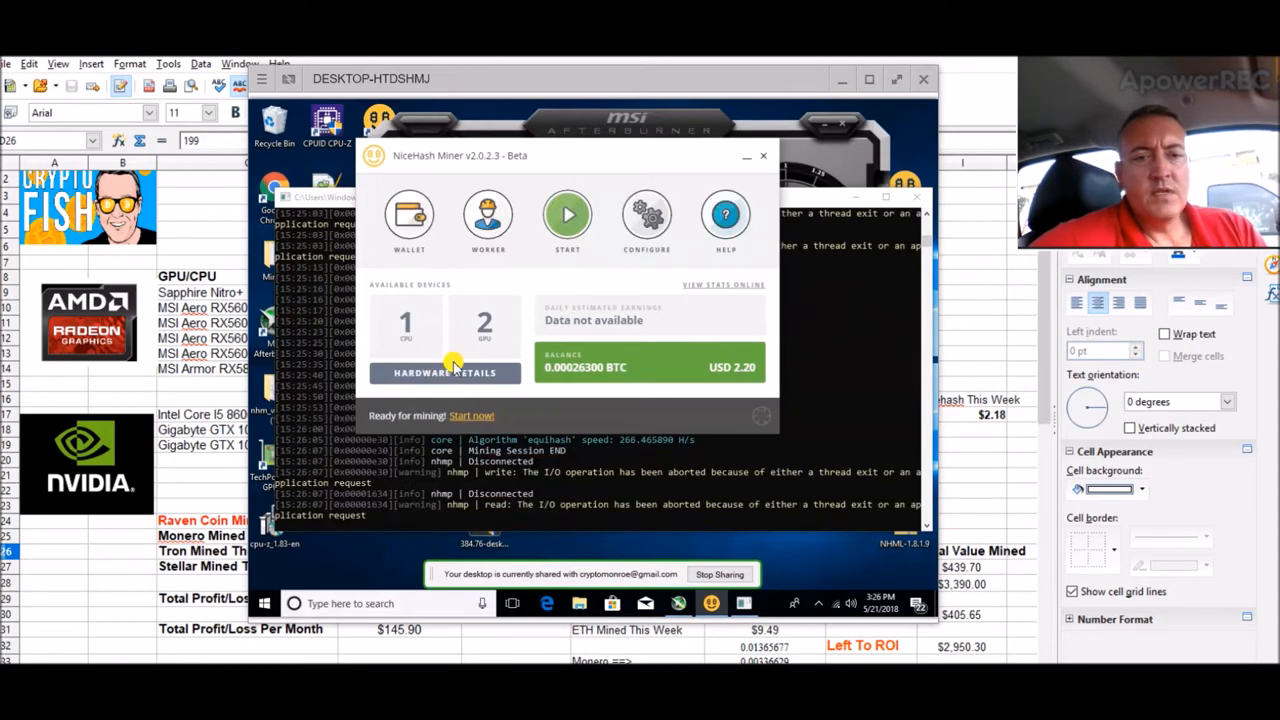
left_click(444, 372)
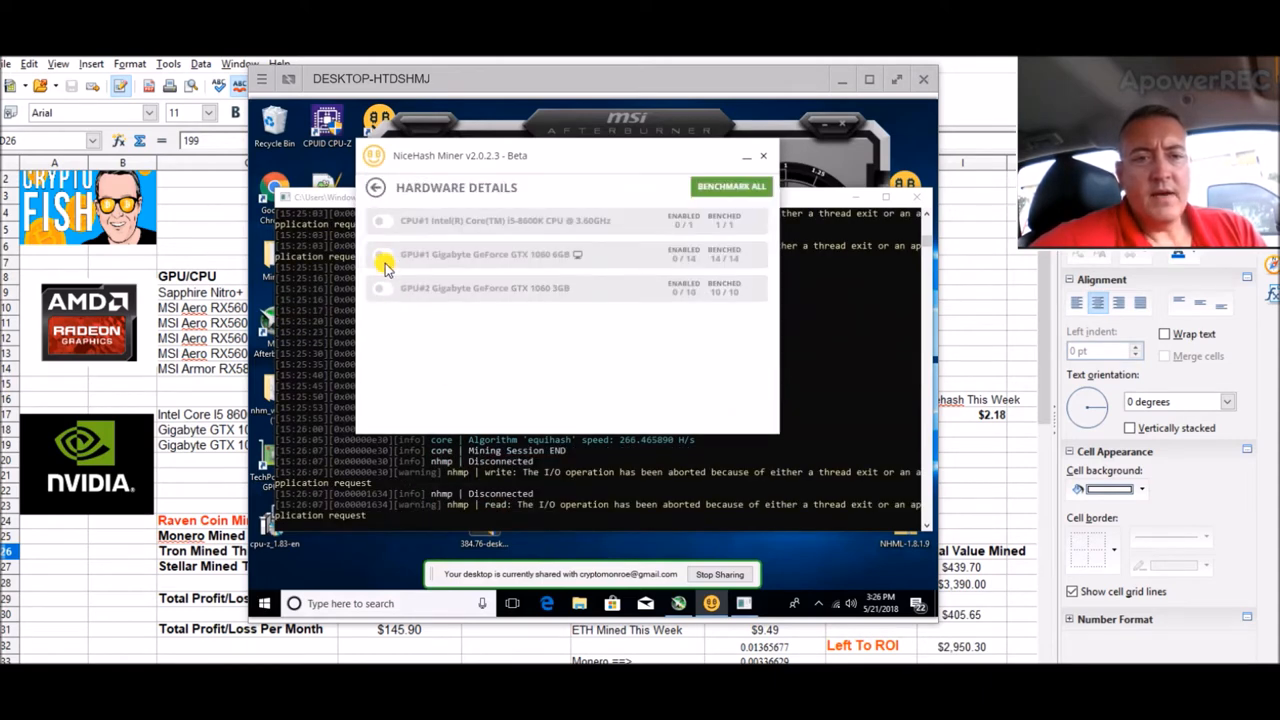
left_click(372, 188)
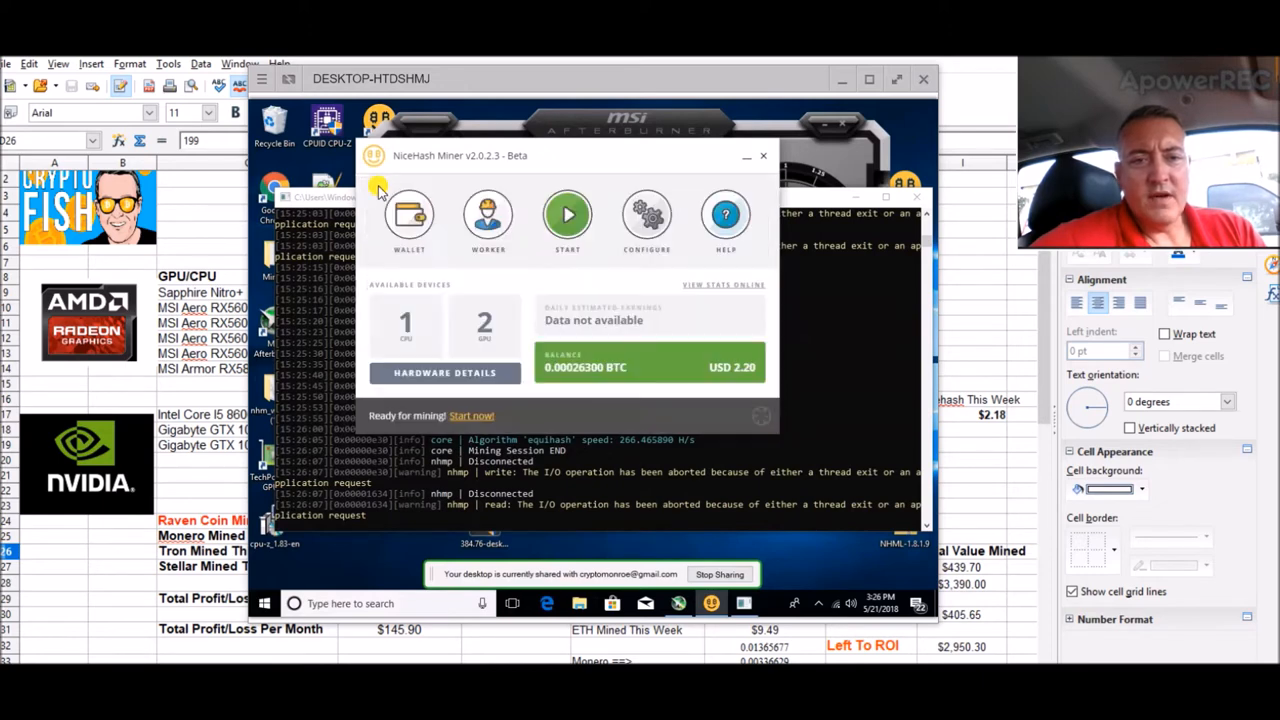
left_click(568, 216)
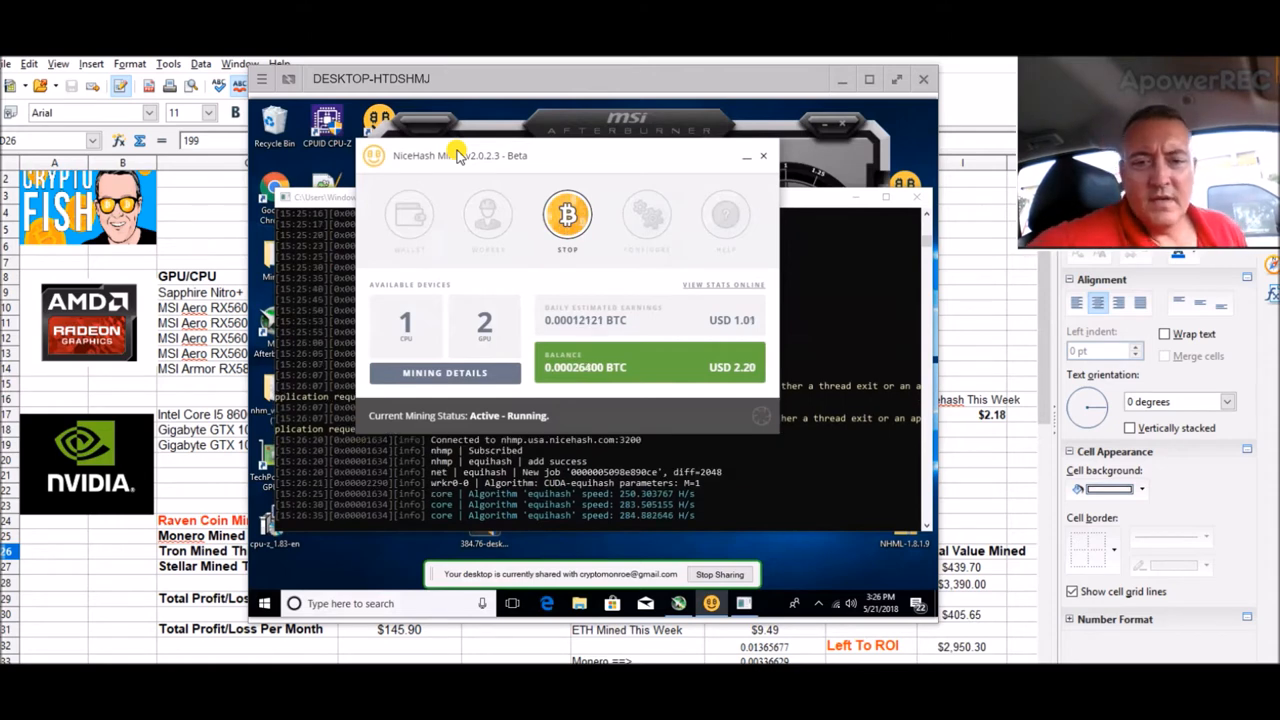
mouse_move(650, 516)
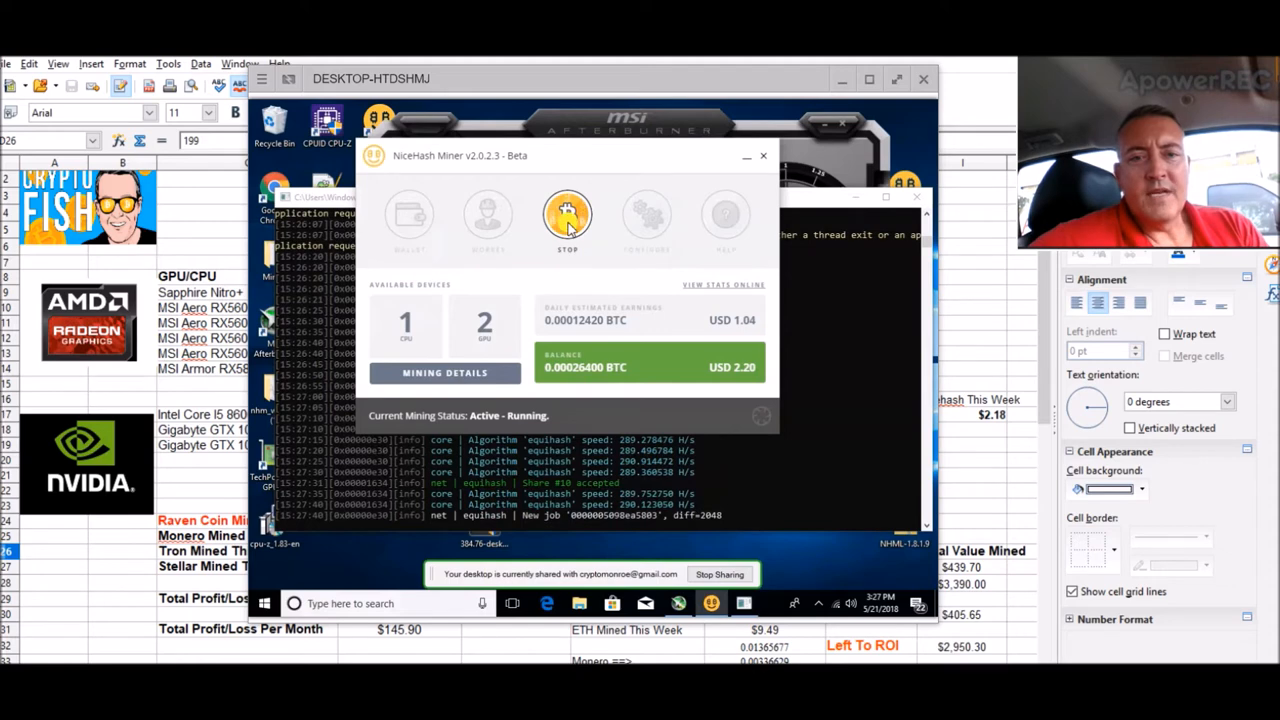
Step: Stop mining and enable only the Intel Core i5 CPU#1 in Hardware Details
left_click(568, 212)
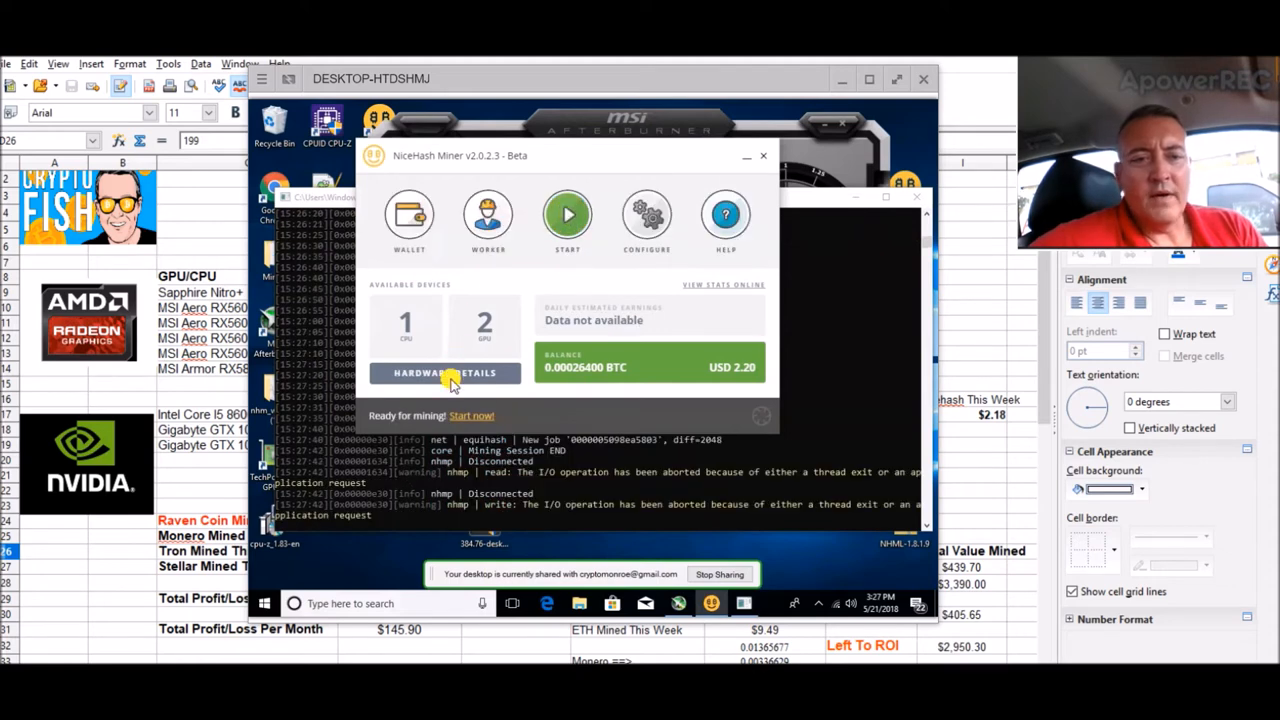
left_click(444, 374)
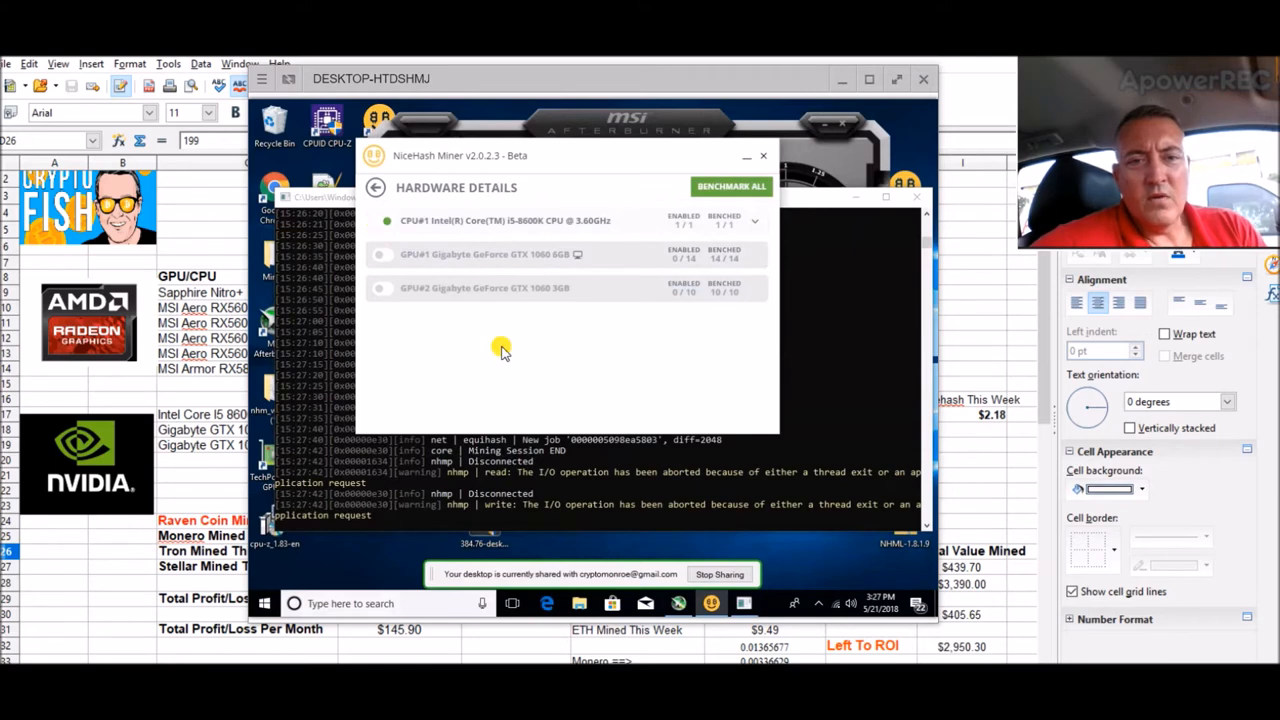
mouse_move(504, 284)
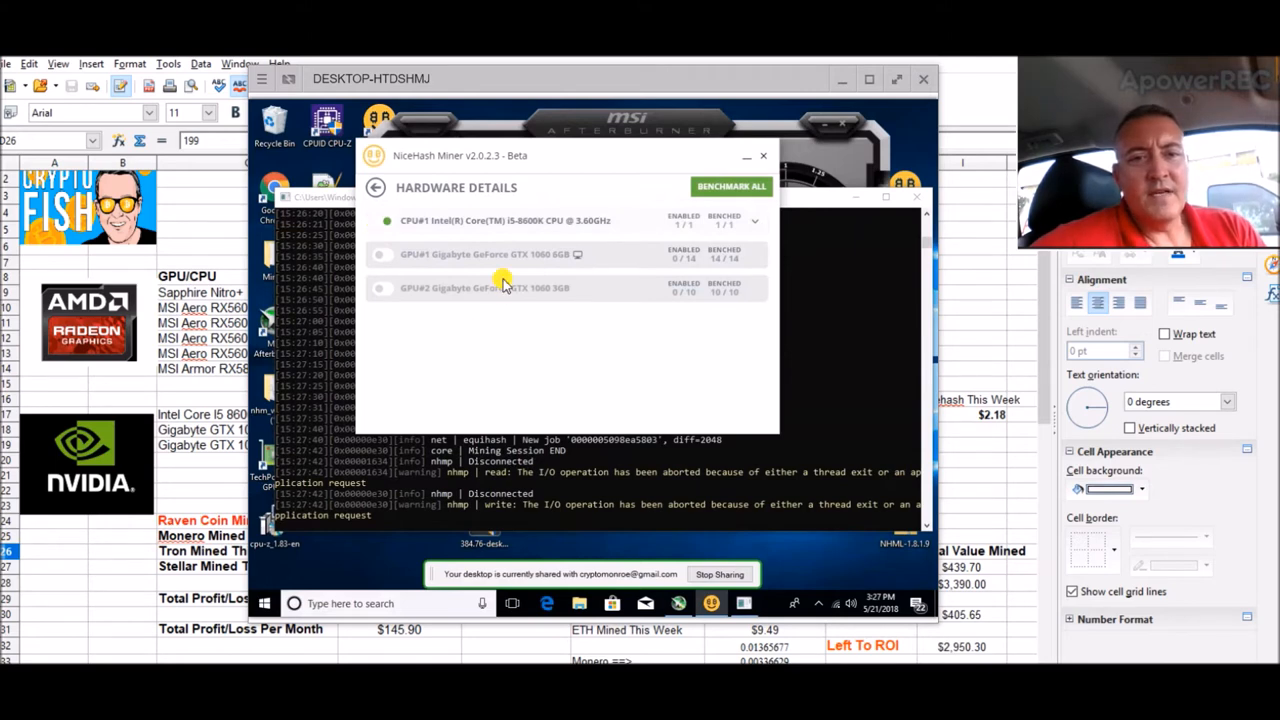
left_click(376, 188)
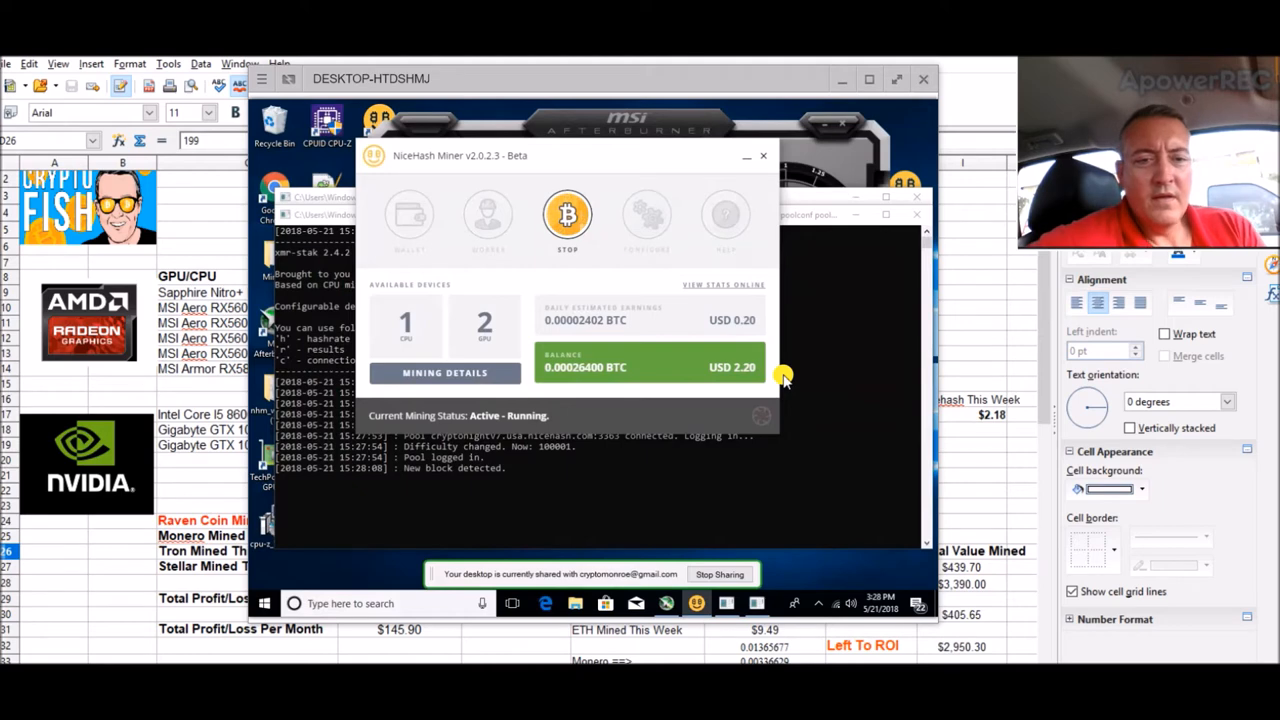
mouse_move(318, 418)
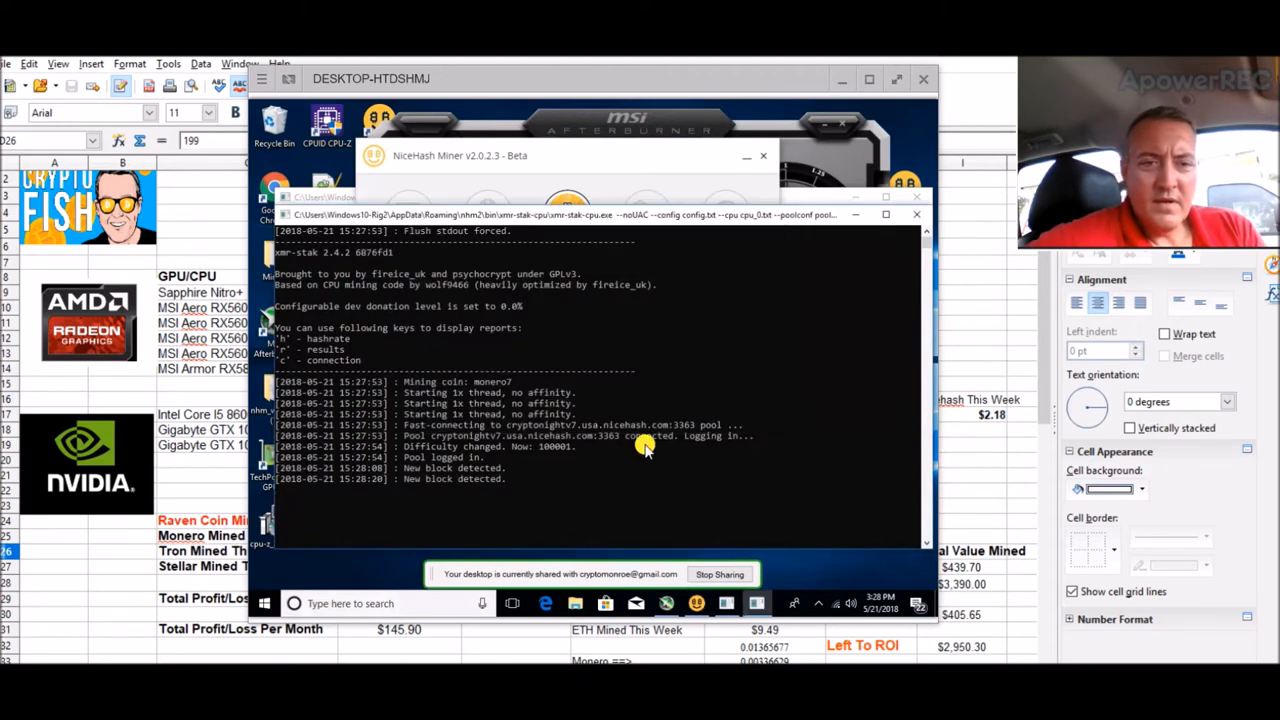
mouse_move(524, 448)
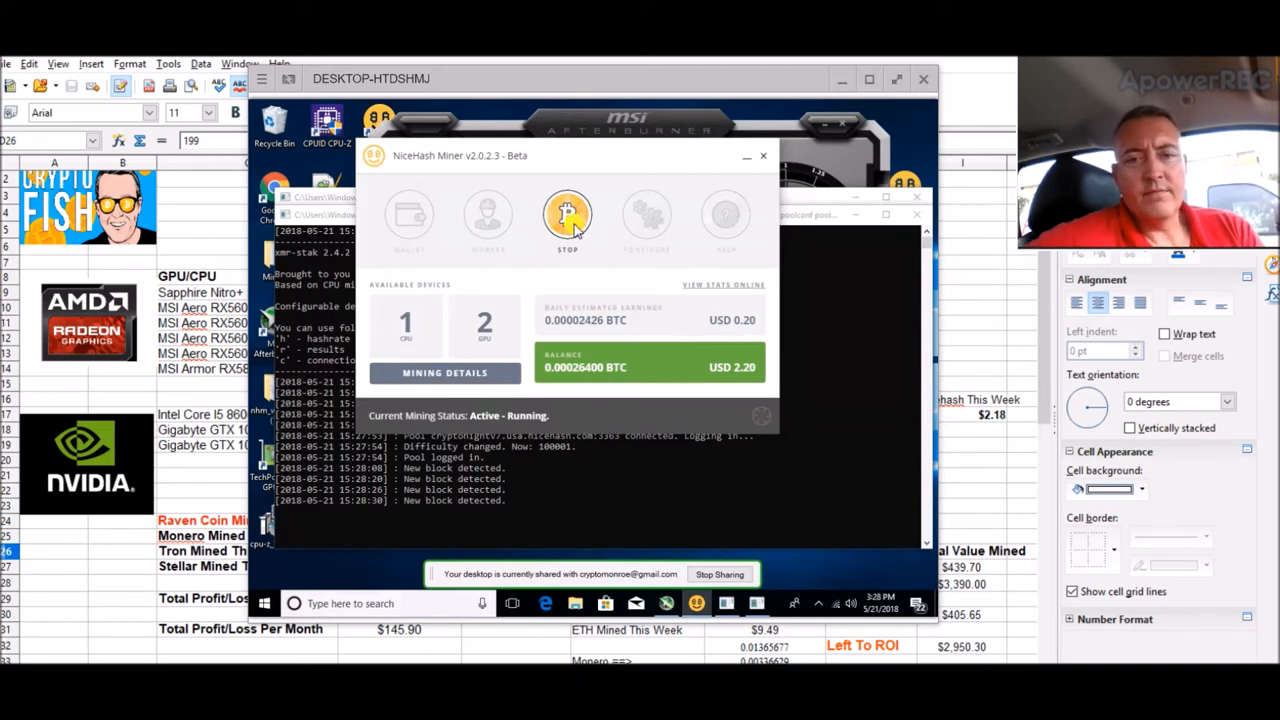
Step: Stop the CPU-only session and re-enable the GTX 1060 6GB and 3GB cards
left_click(568, 212)
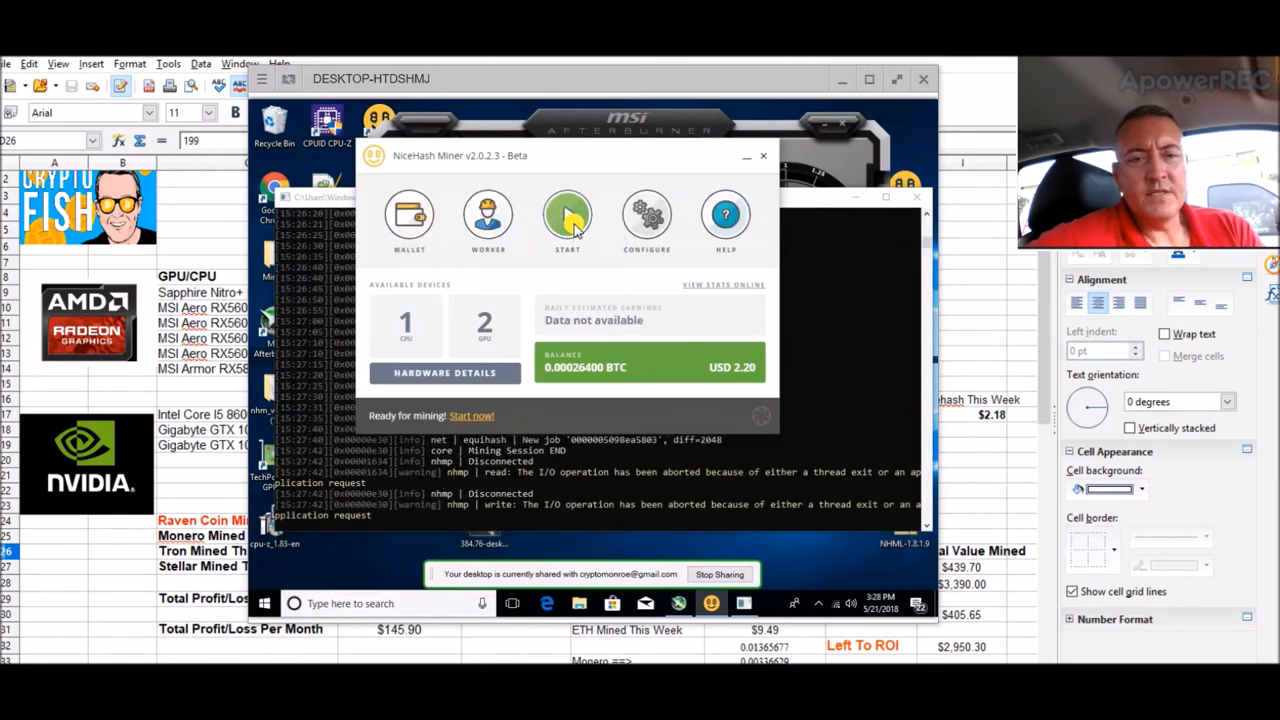
left_click(444, 374)
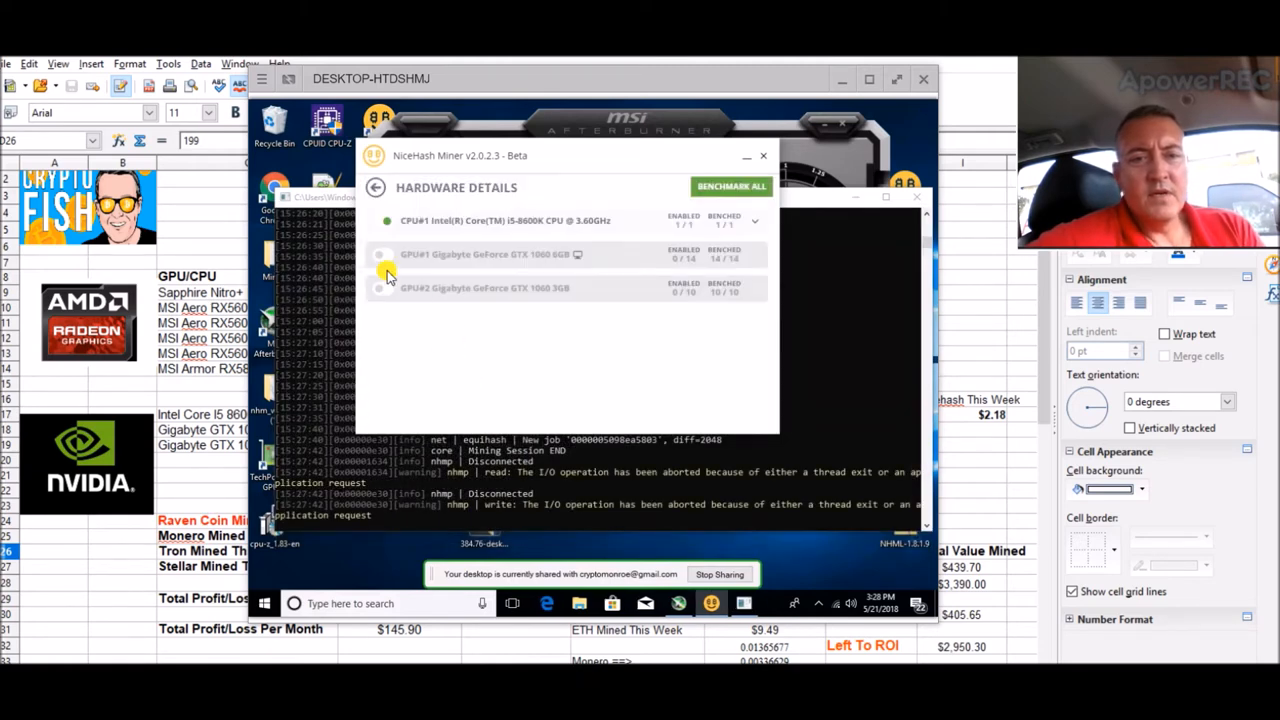
left_click(382, 254)
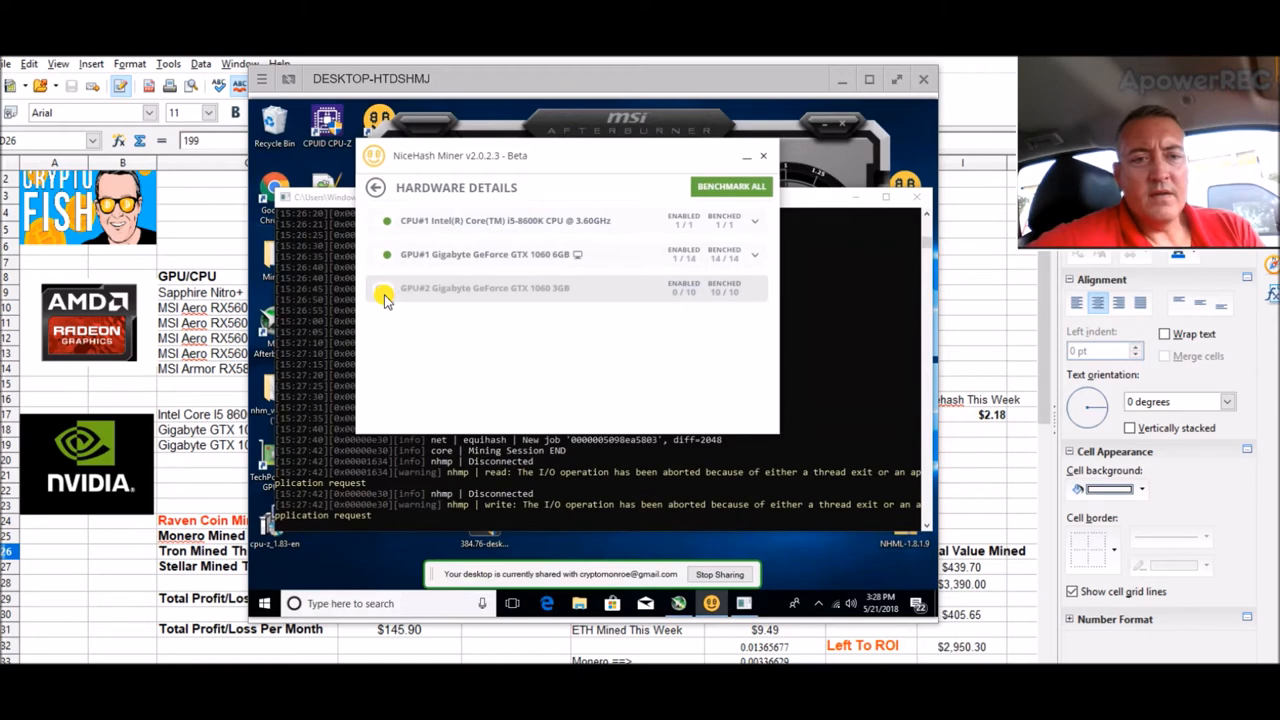
left_click(376, 188)
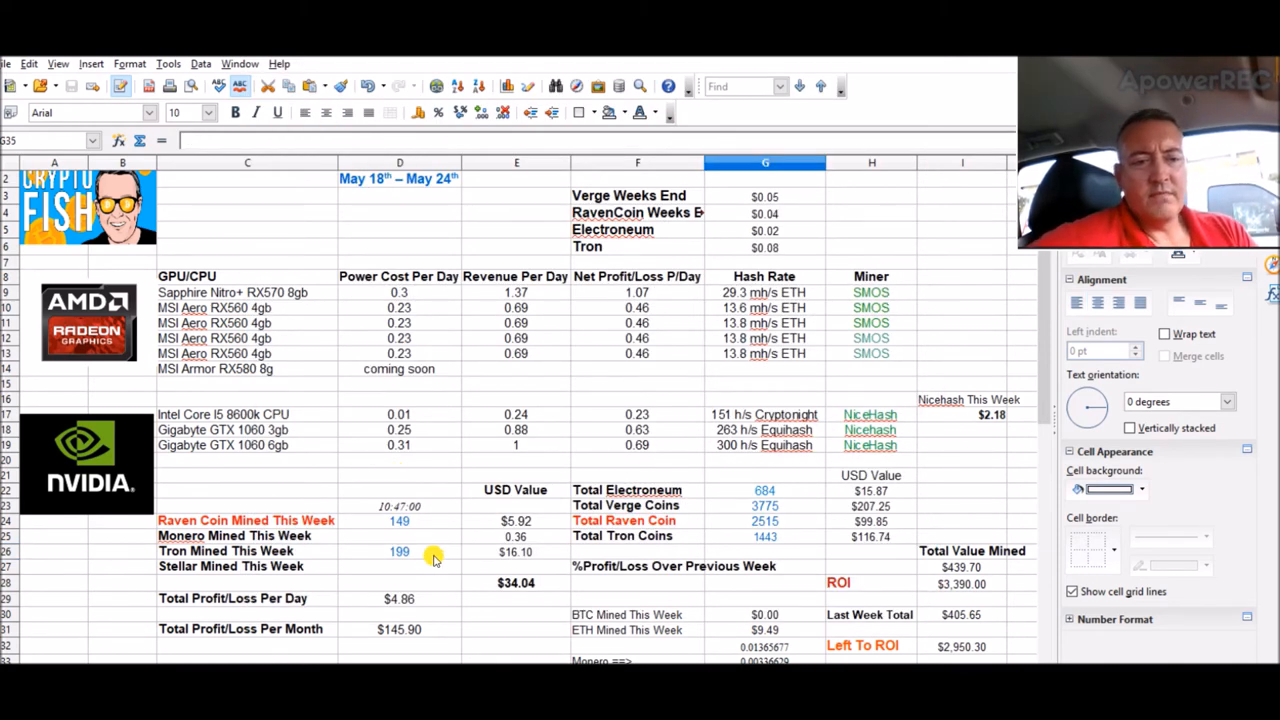
mouse_move(472, 628)
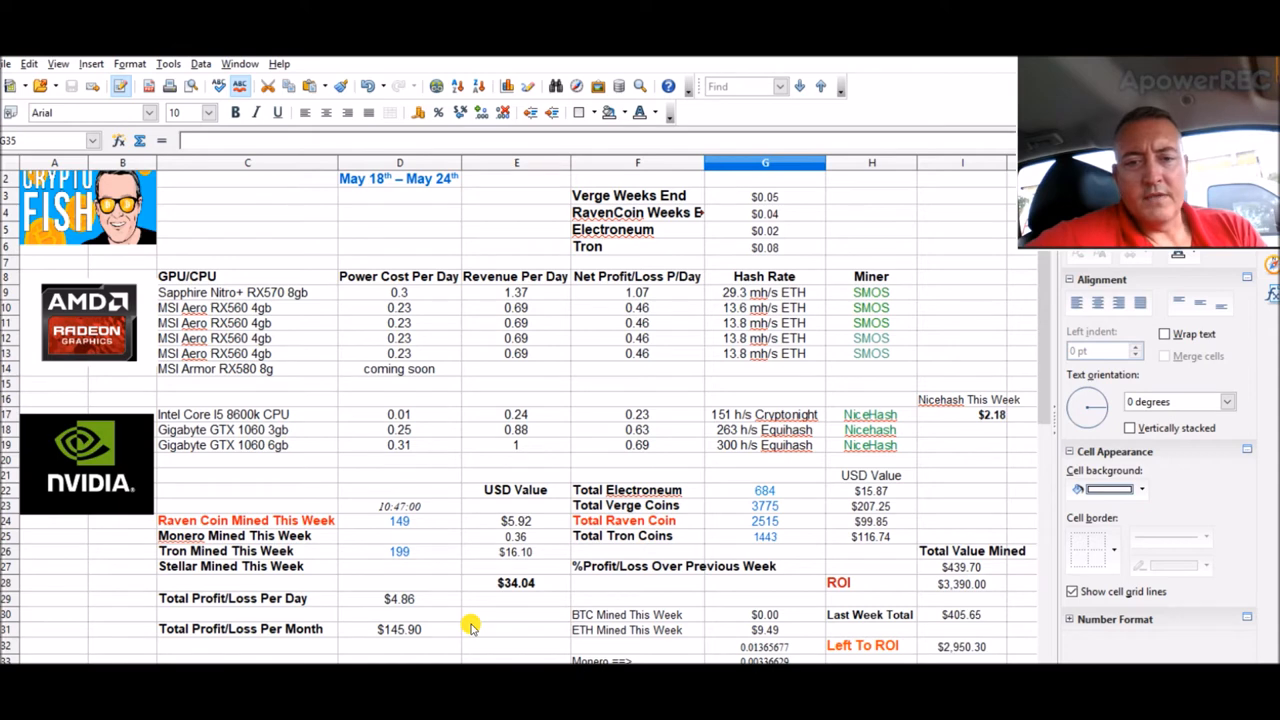
left_click(240, 568)
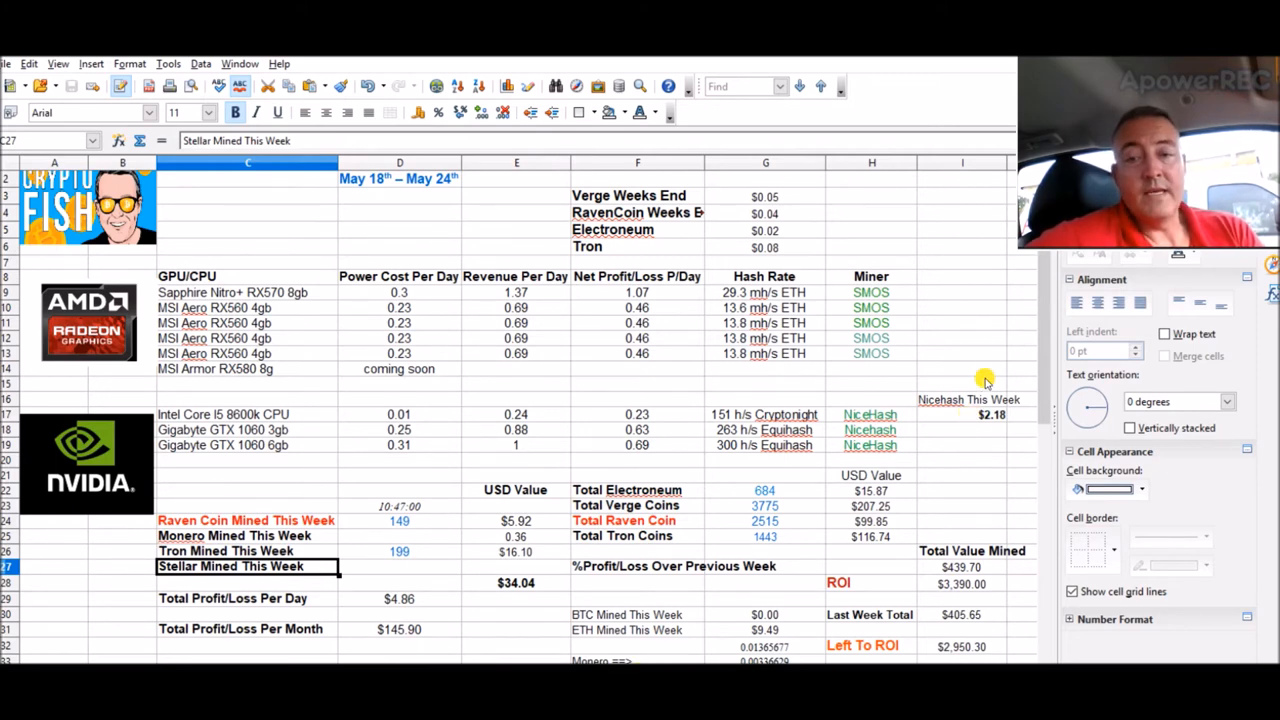
mouse_move(628, 488)
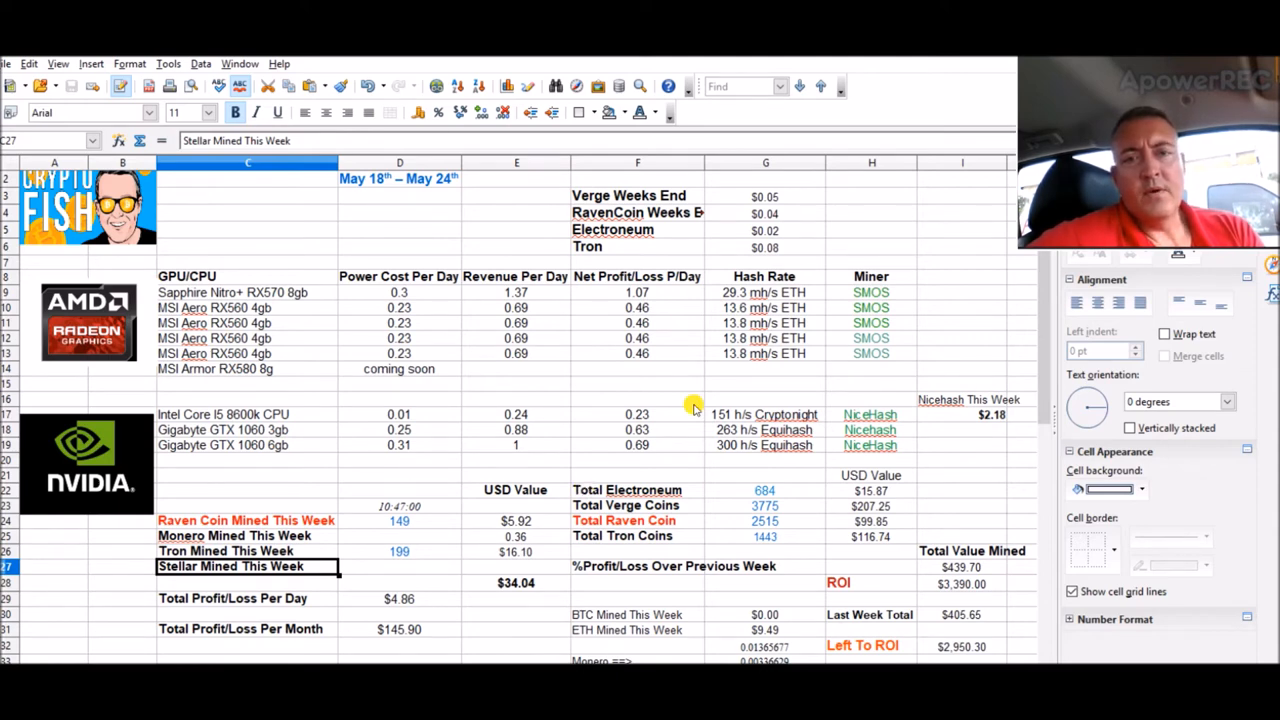
mouse_move(980, 316)
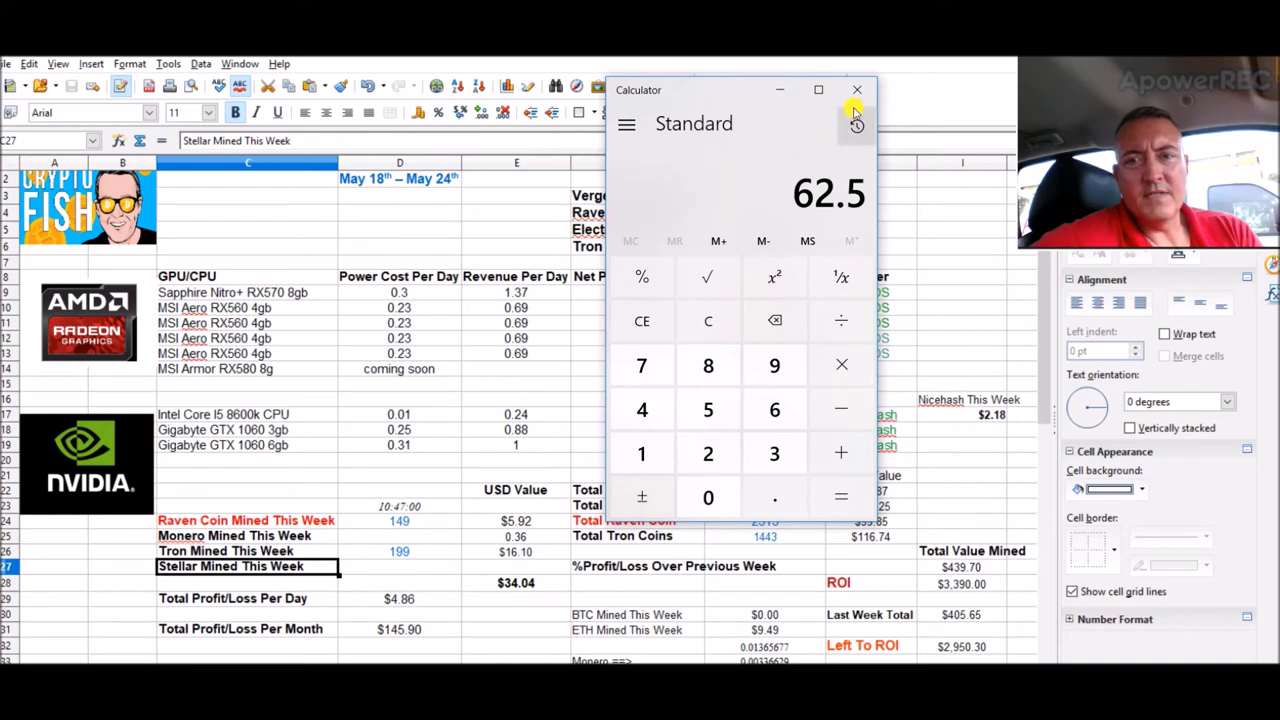
Step: Close Windows Calculator after the 62.5 result
left_click(856, 90)
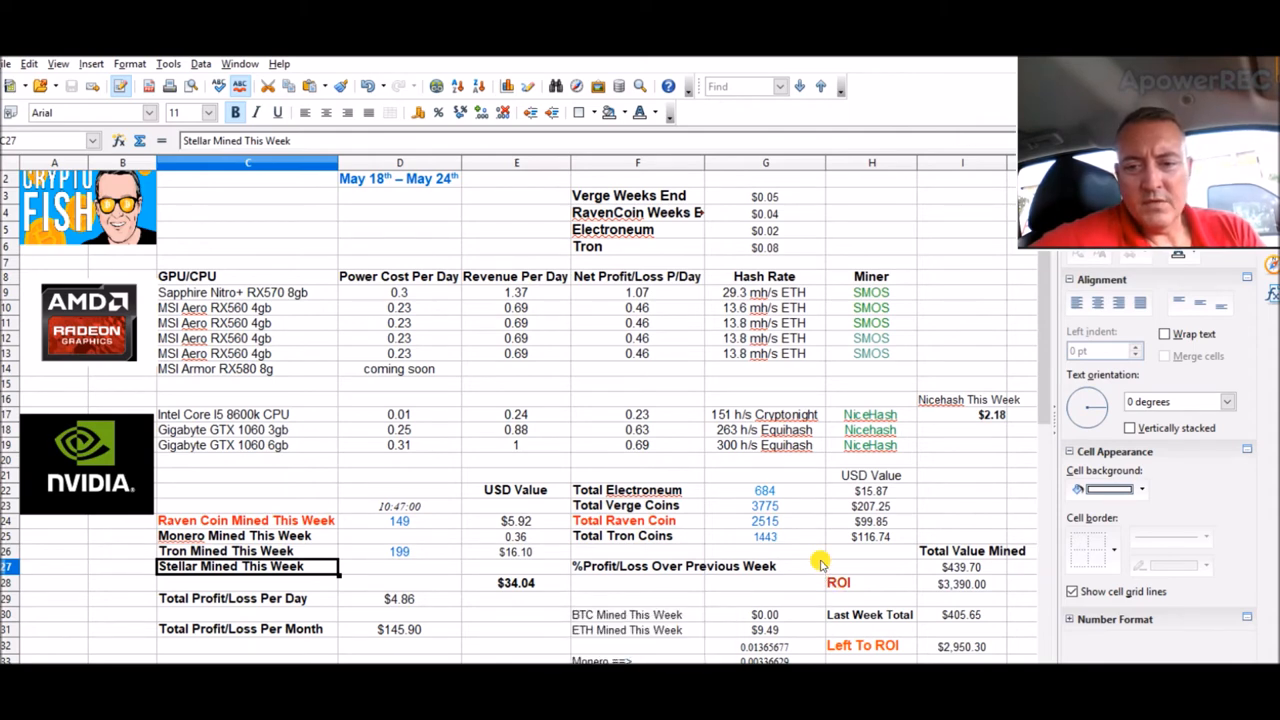
left_click(960, 568)
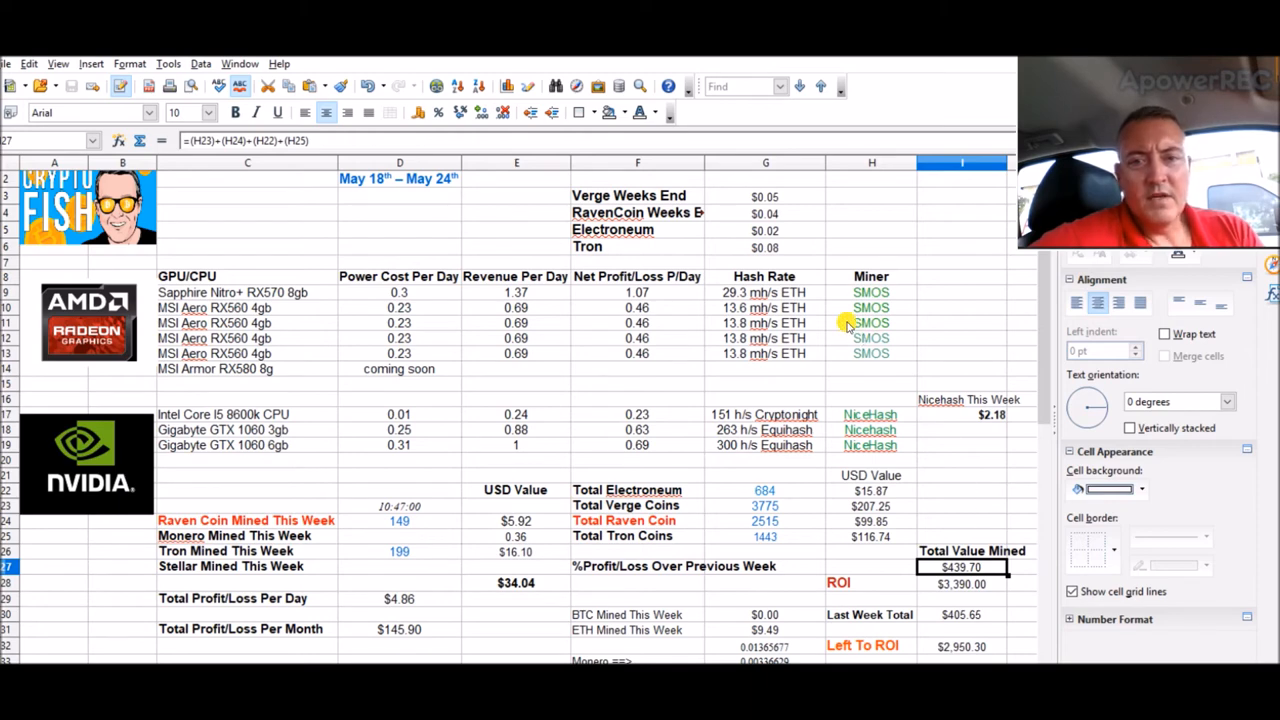
Step: Bring up Stellar's CoinMarketCap page showing the $0.318761 price
left_click(764, 248)
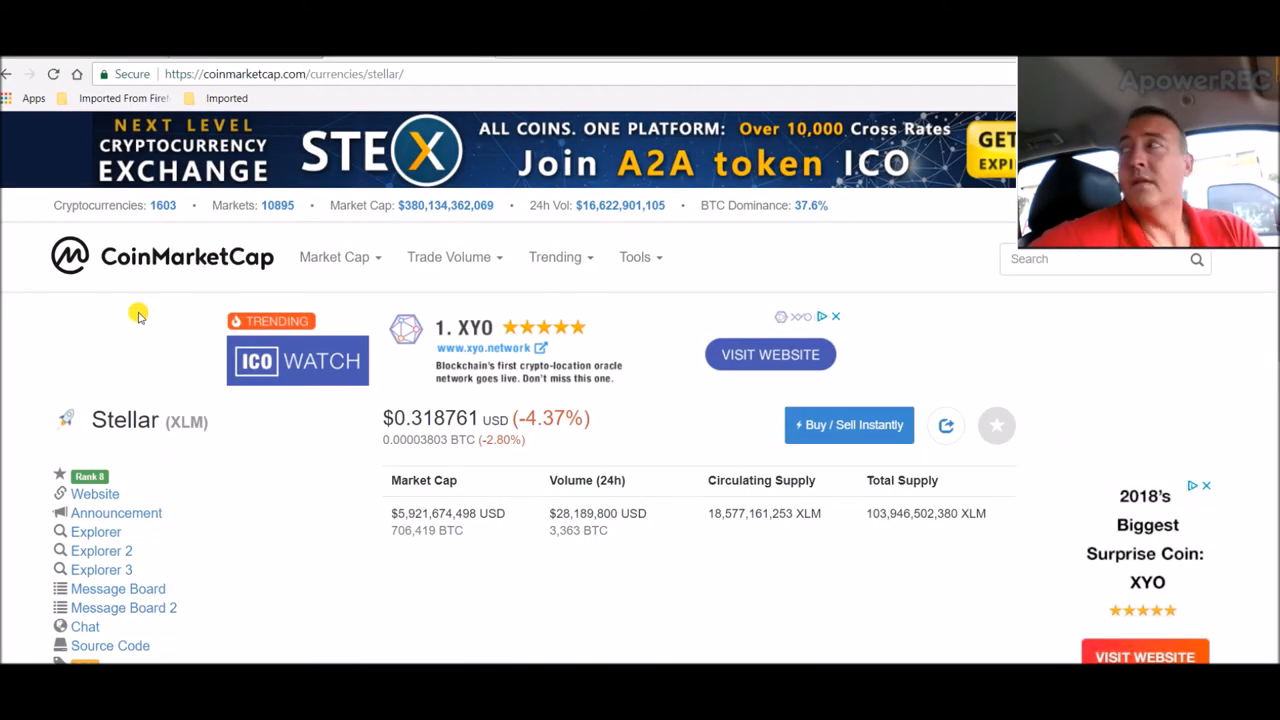
mouse_move(324, 280)
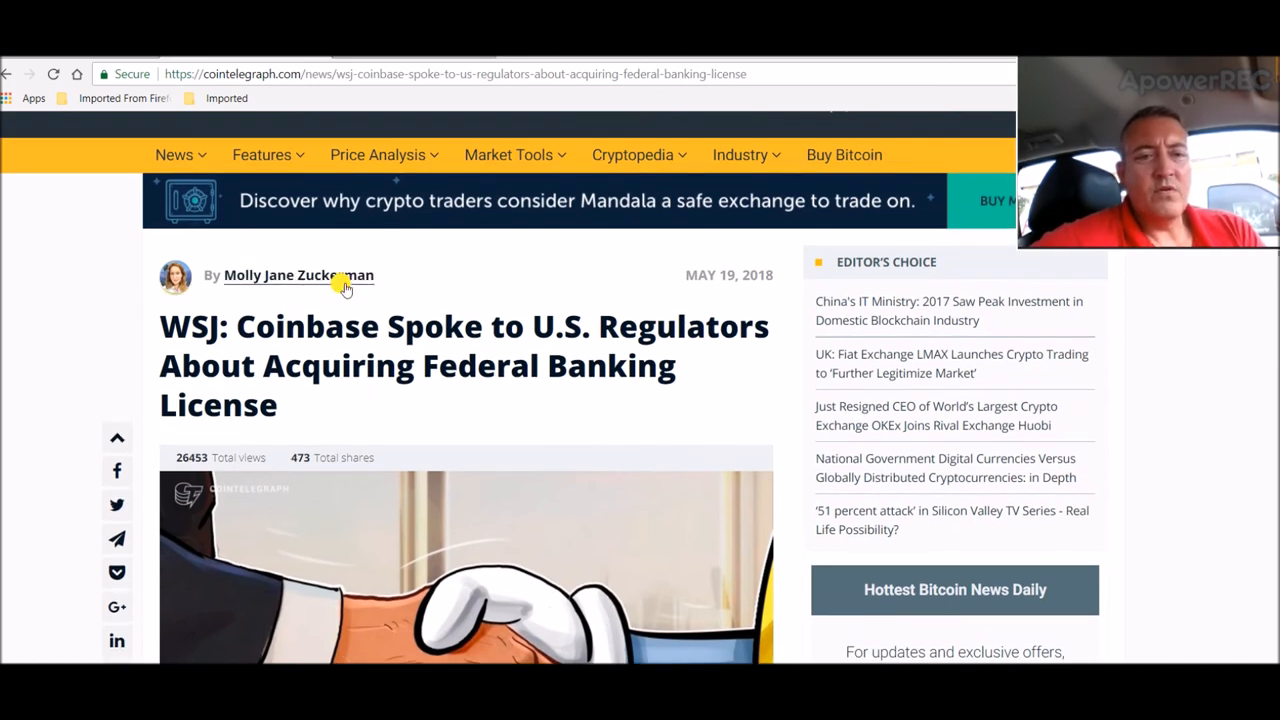
mouse_move(502, 258)
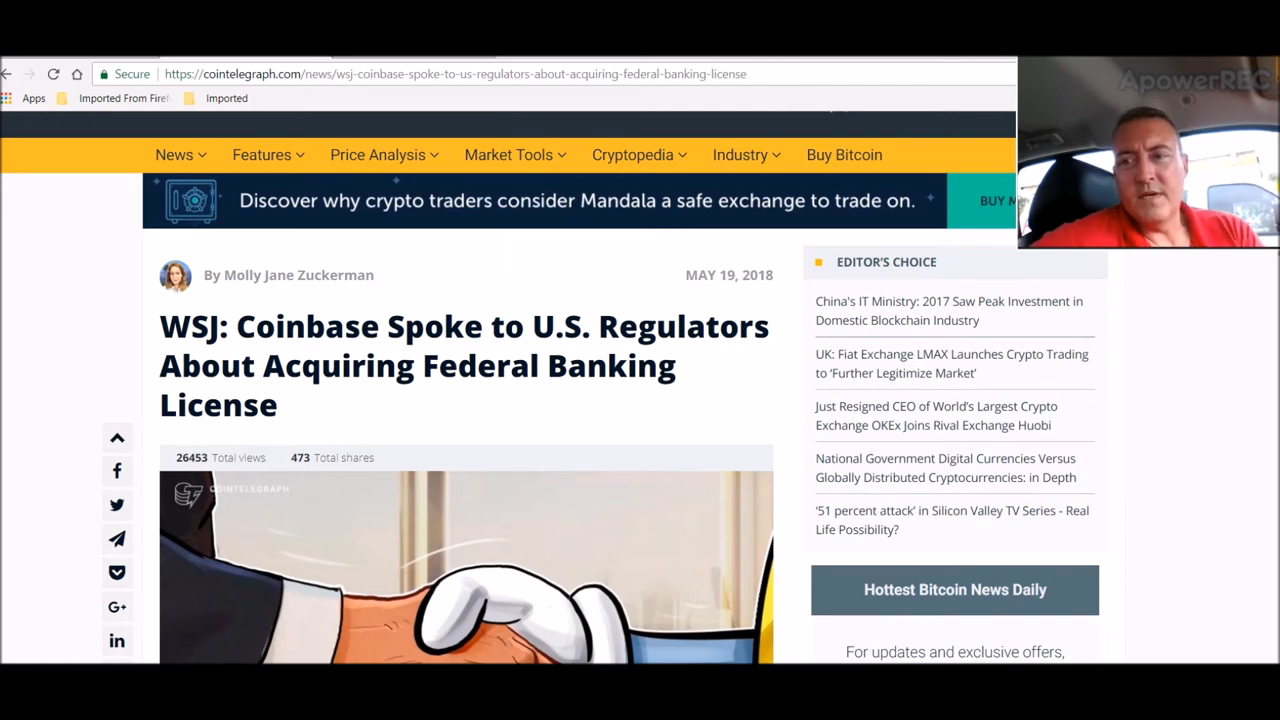
Step: Scroll down into the body of the Coinbase federal banking license article
scroll("down", 3)
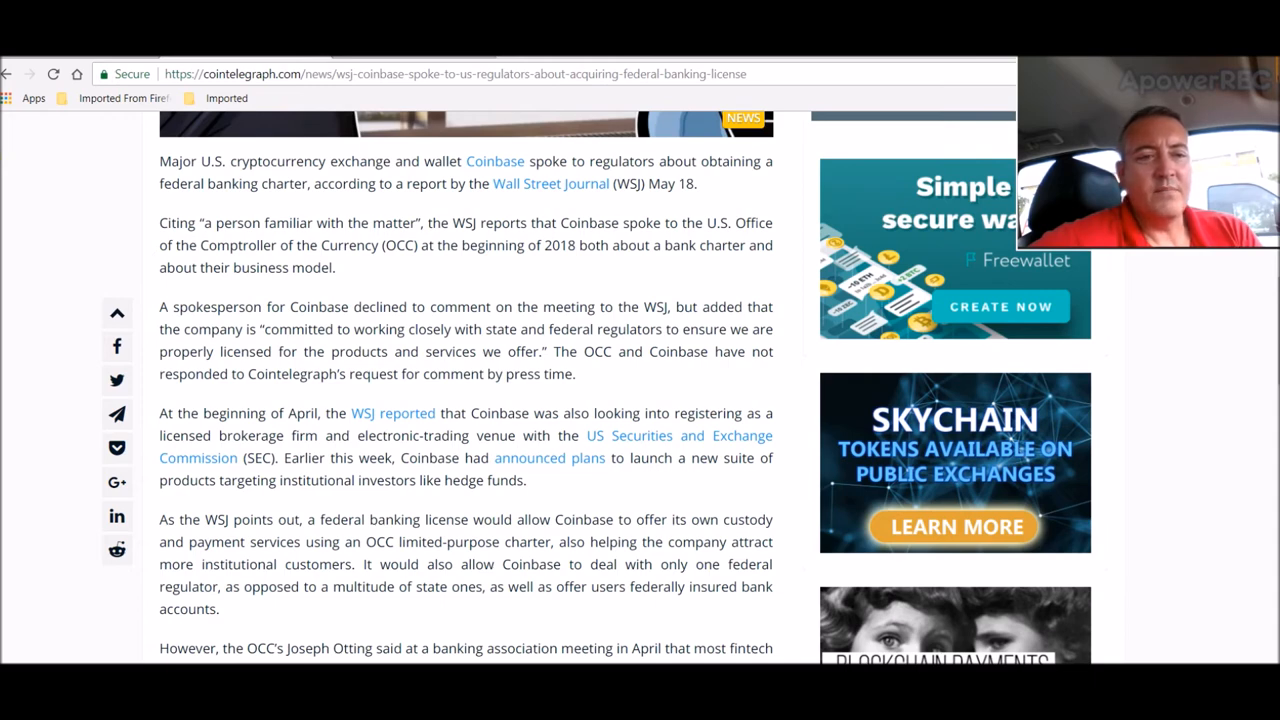
mouse_move(490, 288)
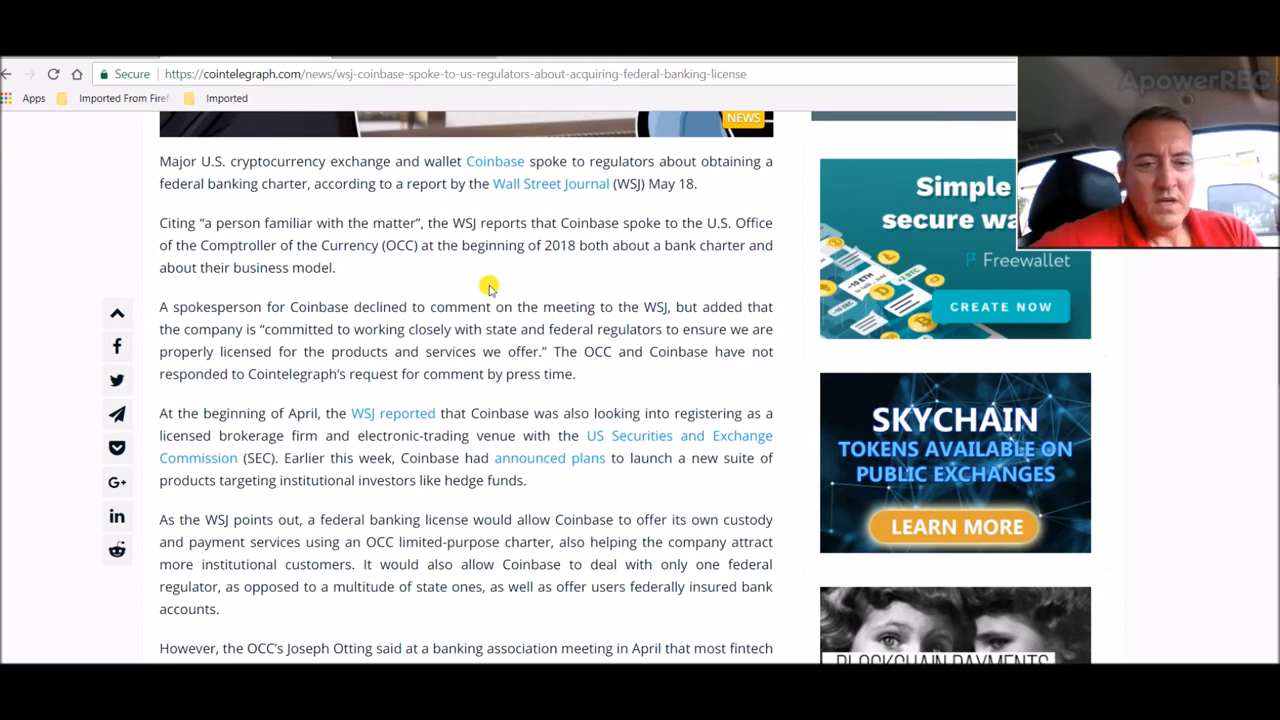
mouse_move(592, 368)
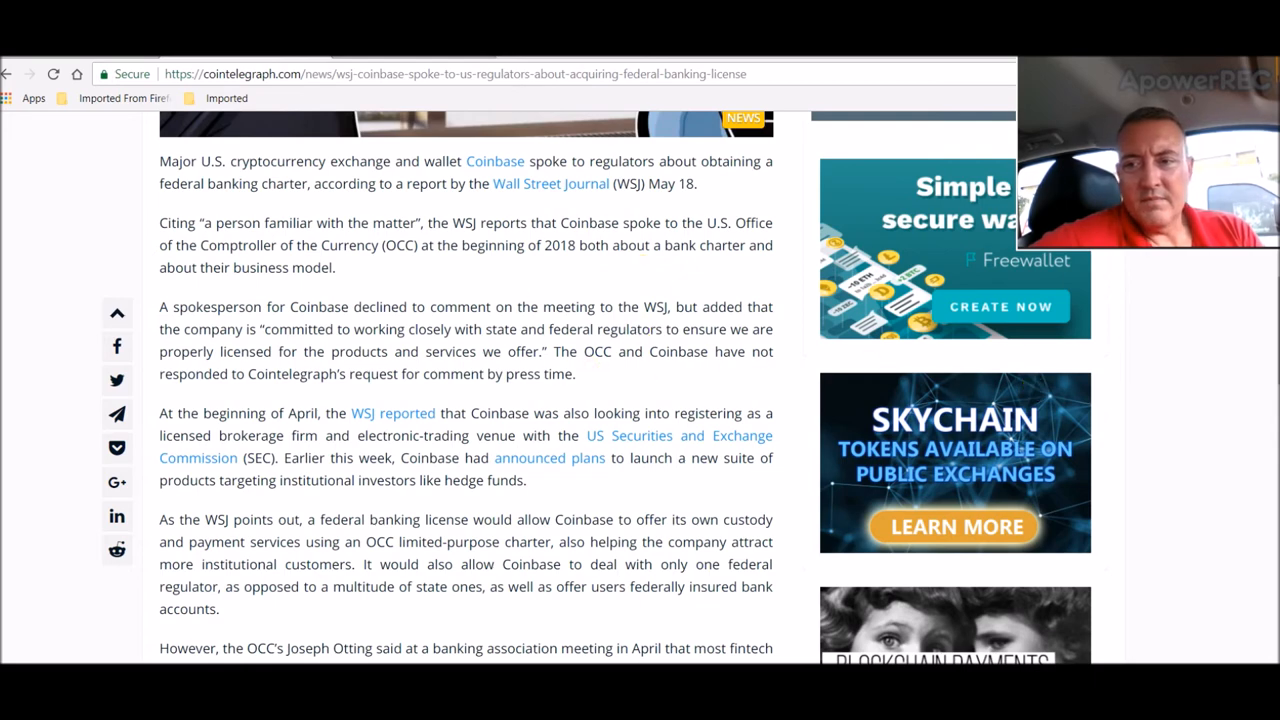
scroll("down", 3)
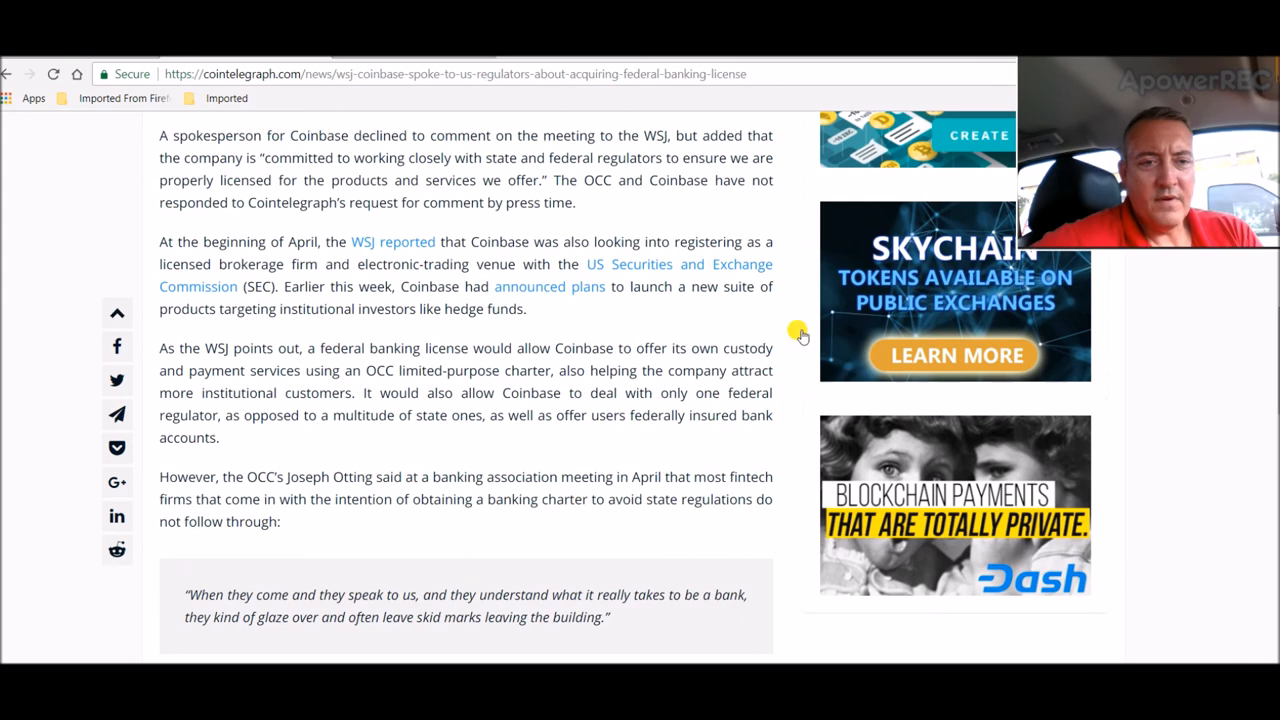
mouse_move(64, 220)
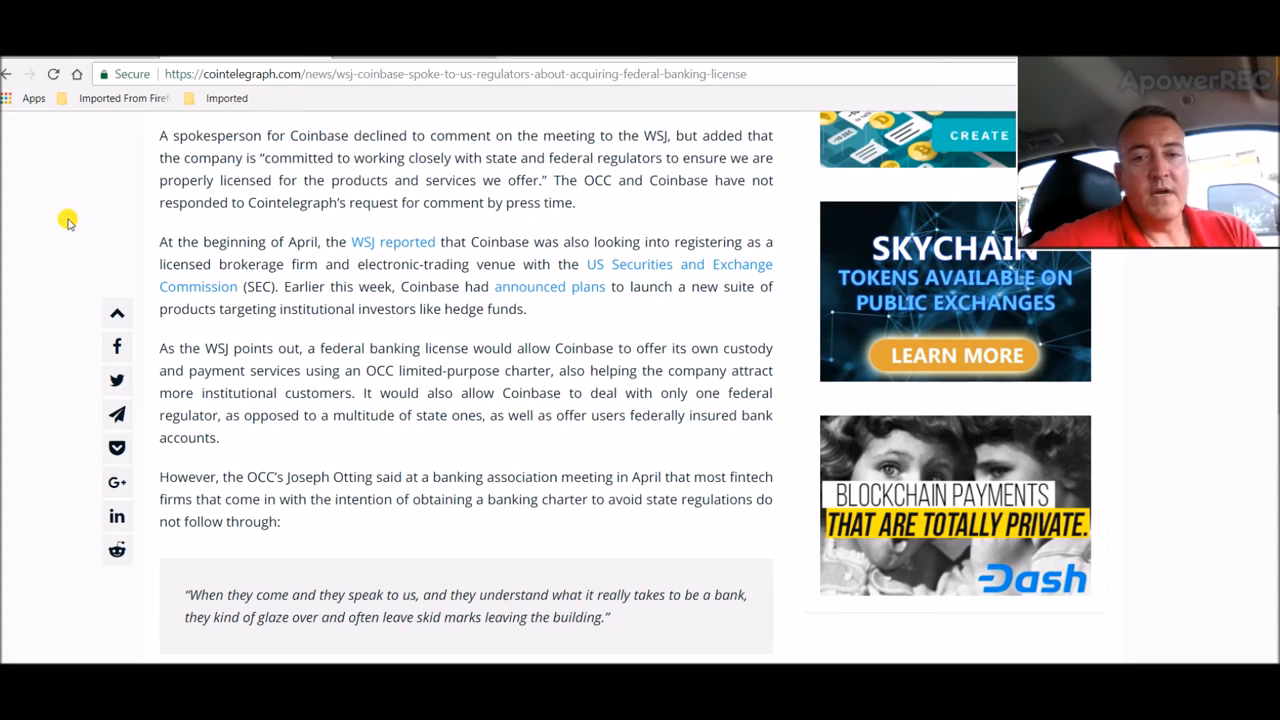
mouse_move(368, 440)
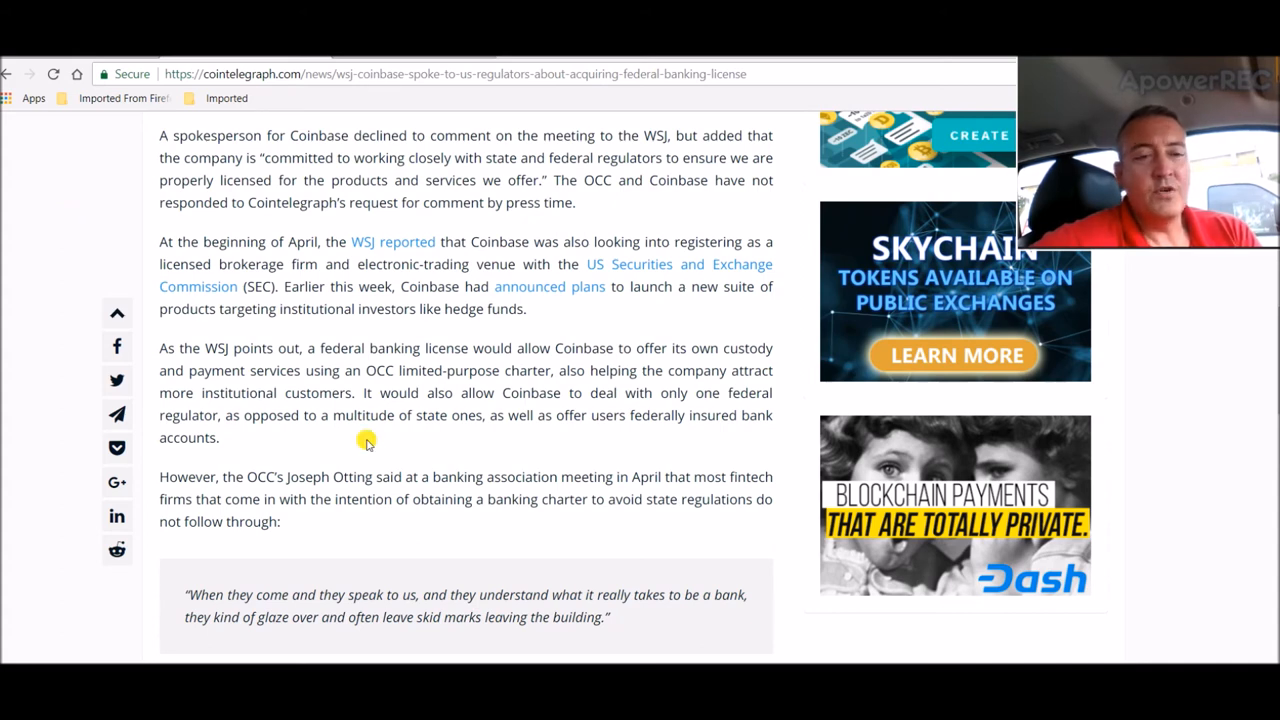
mouse_move(656, 360)
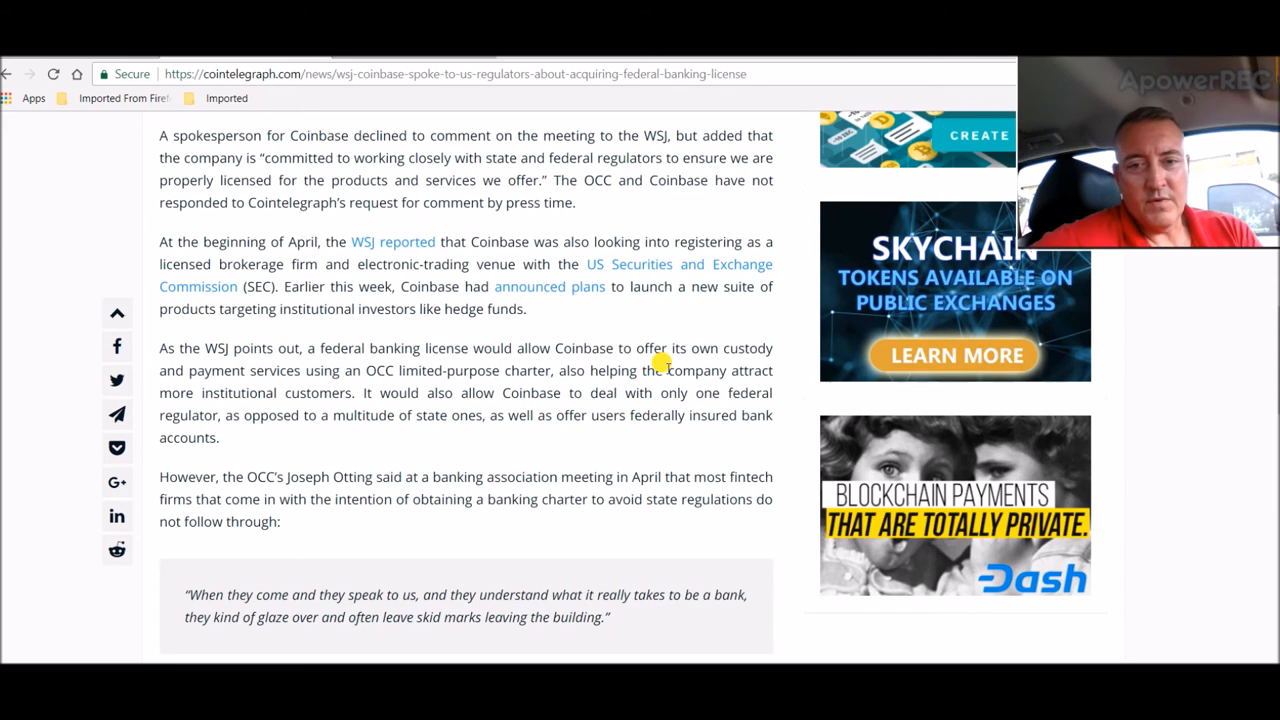
left_click_drag(662, 370, 680, 392)
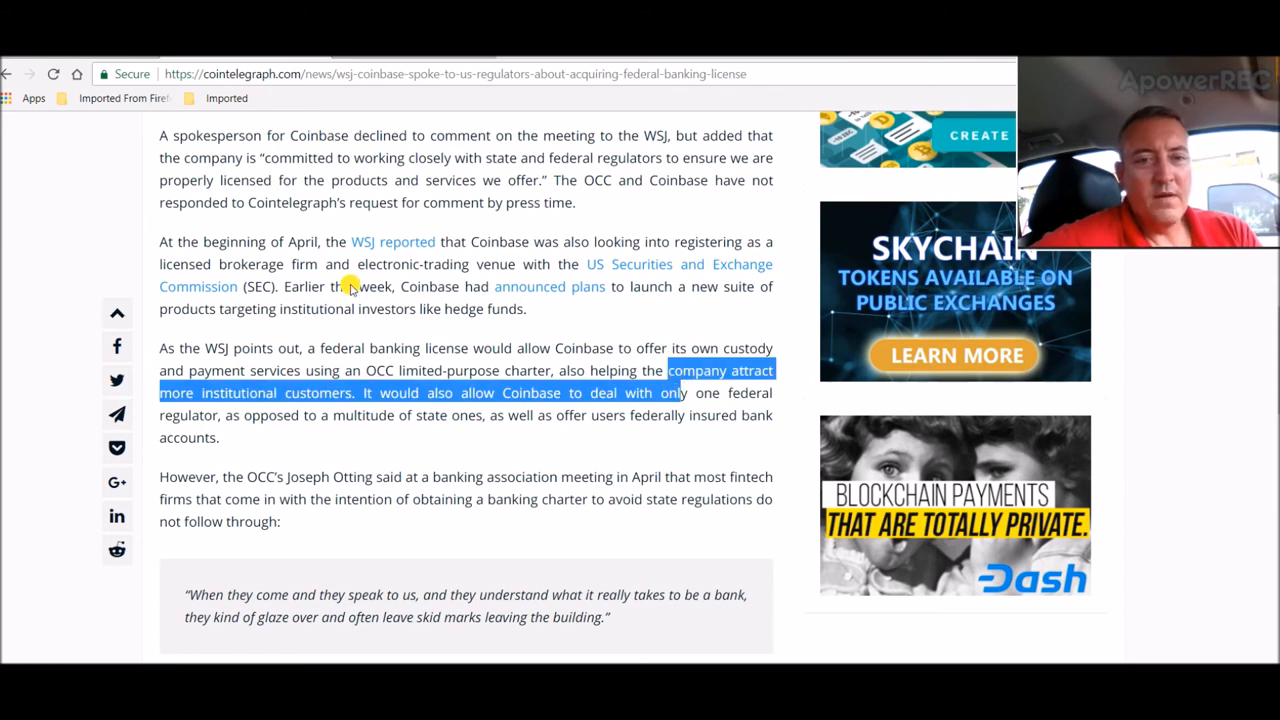
mouse_move(400, 230)
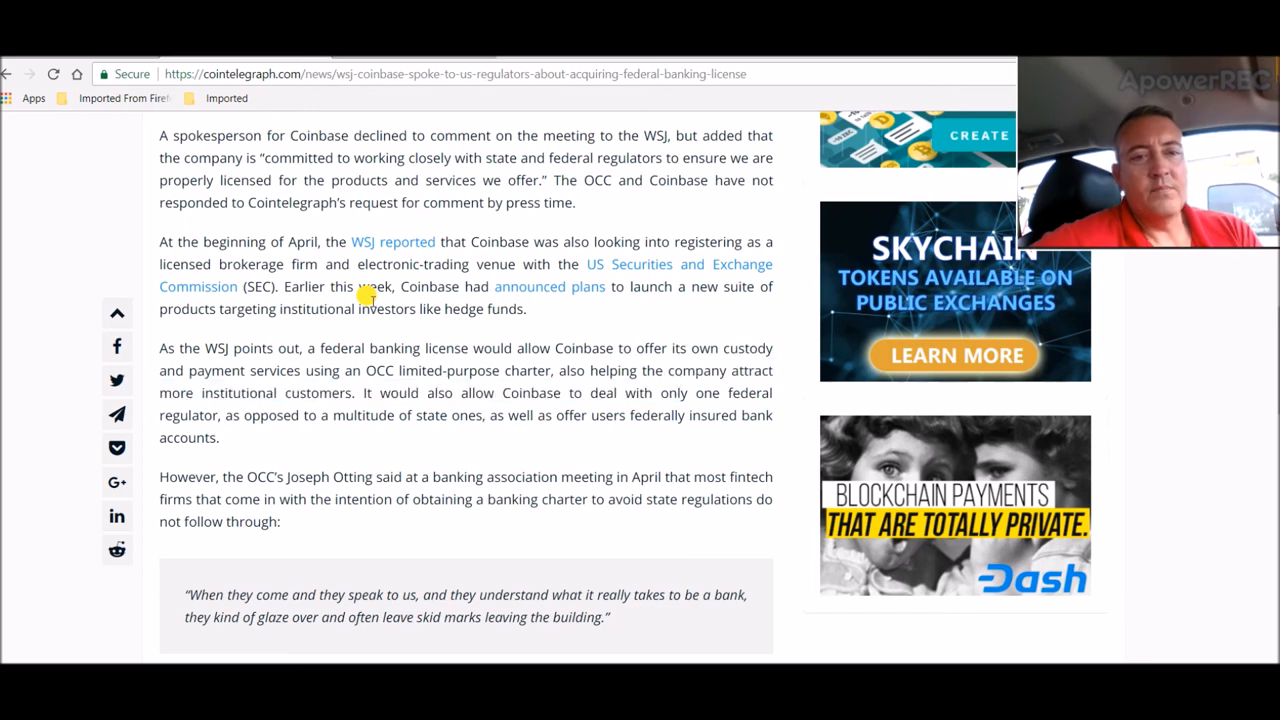
mouse_move(36, 198)
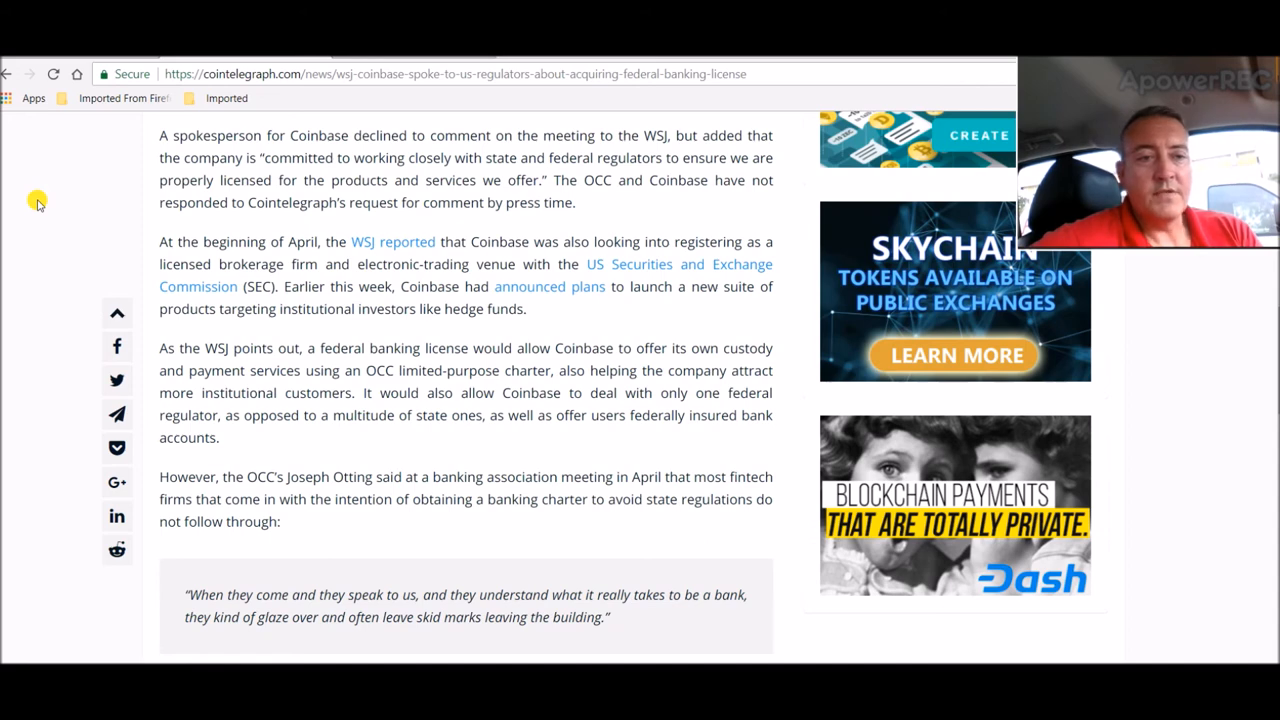
mouse_move(318, 380)
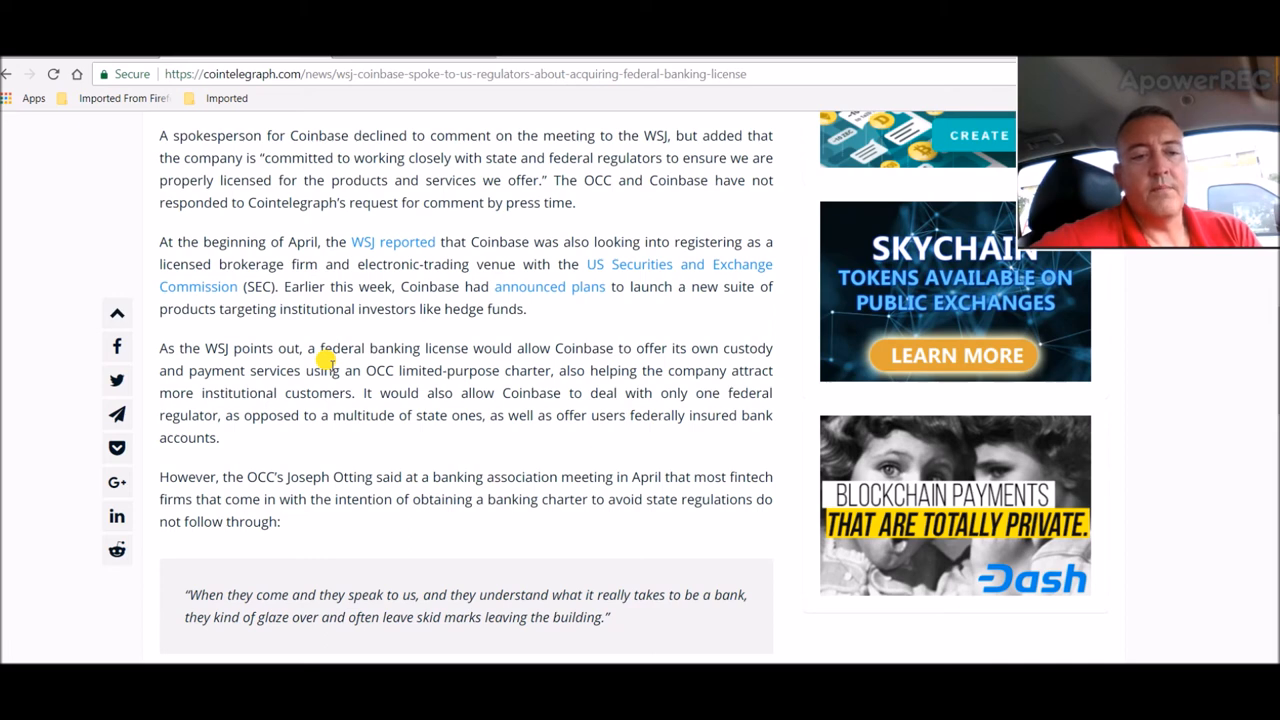
mouse_move(604, 436)
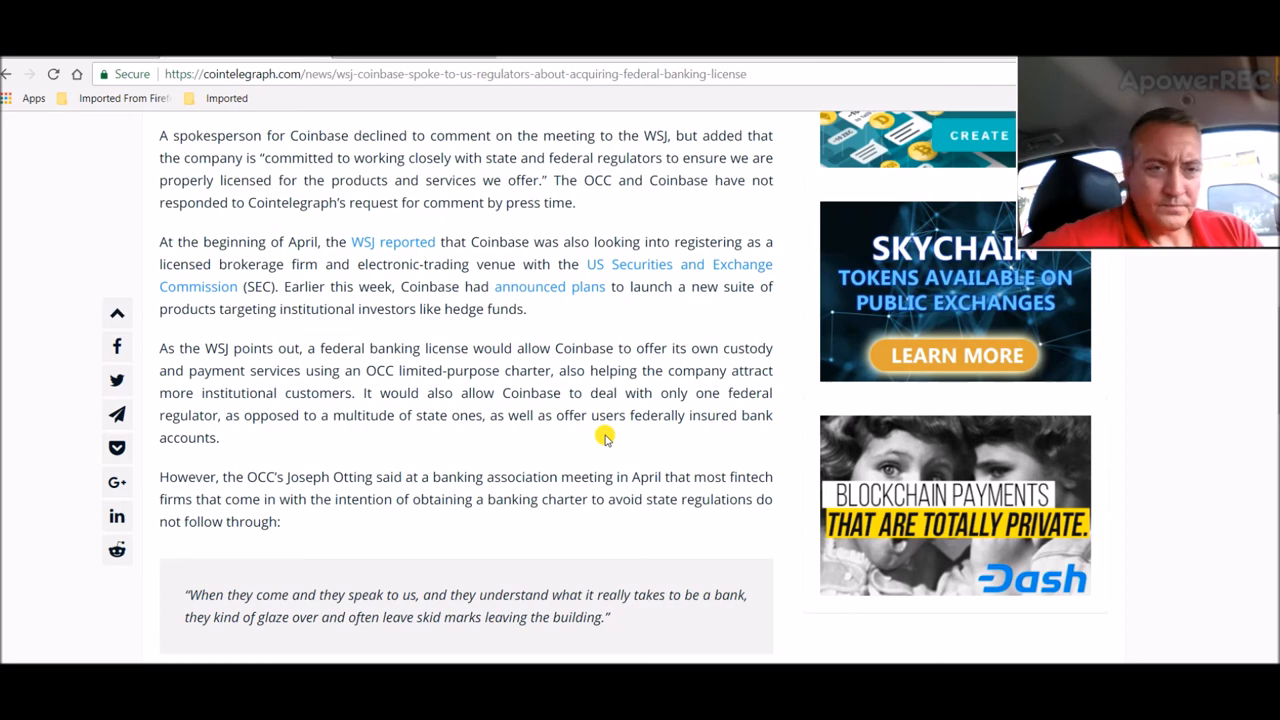
mouse_move(472, 444)
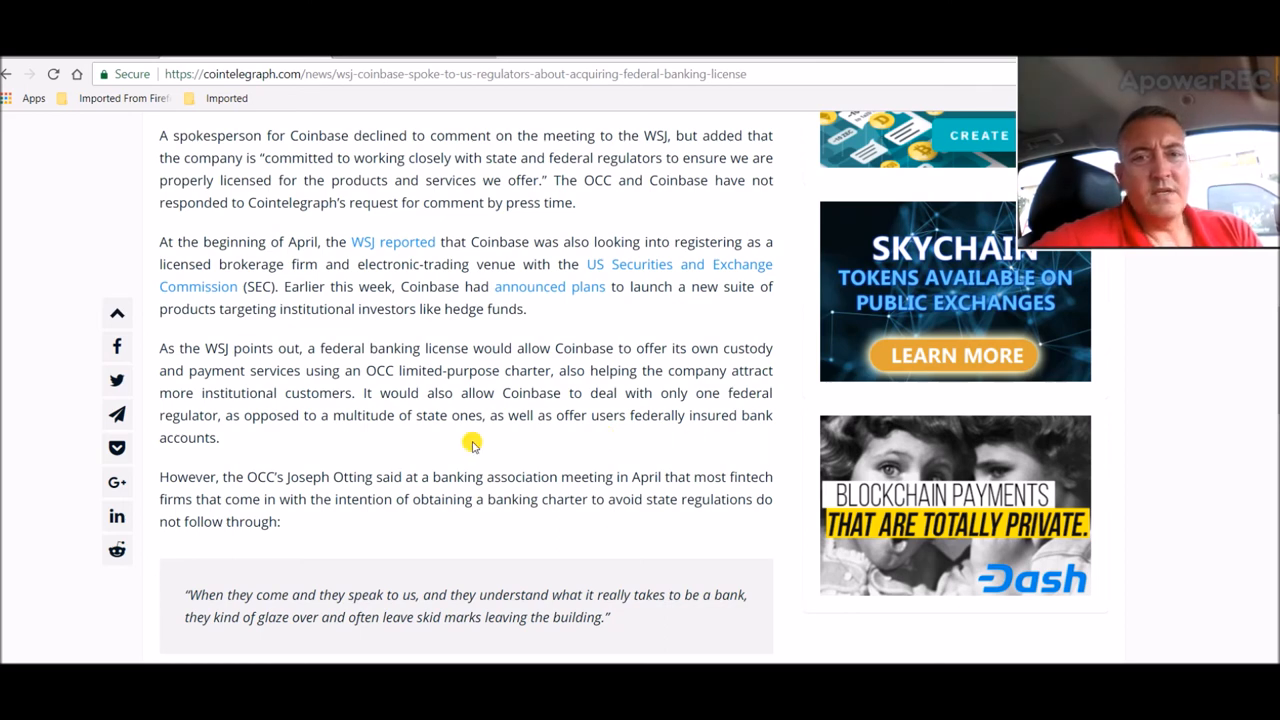
mouse_move(364, 524)
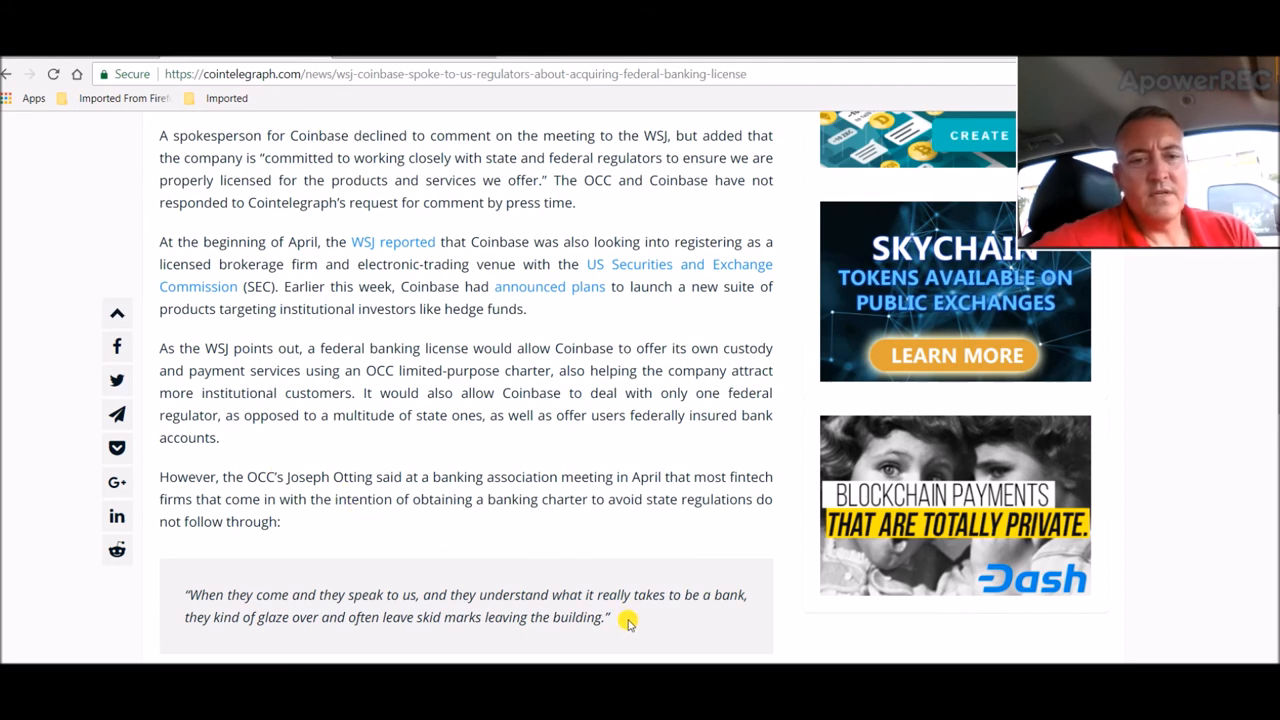
mouse_move(630, 448)
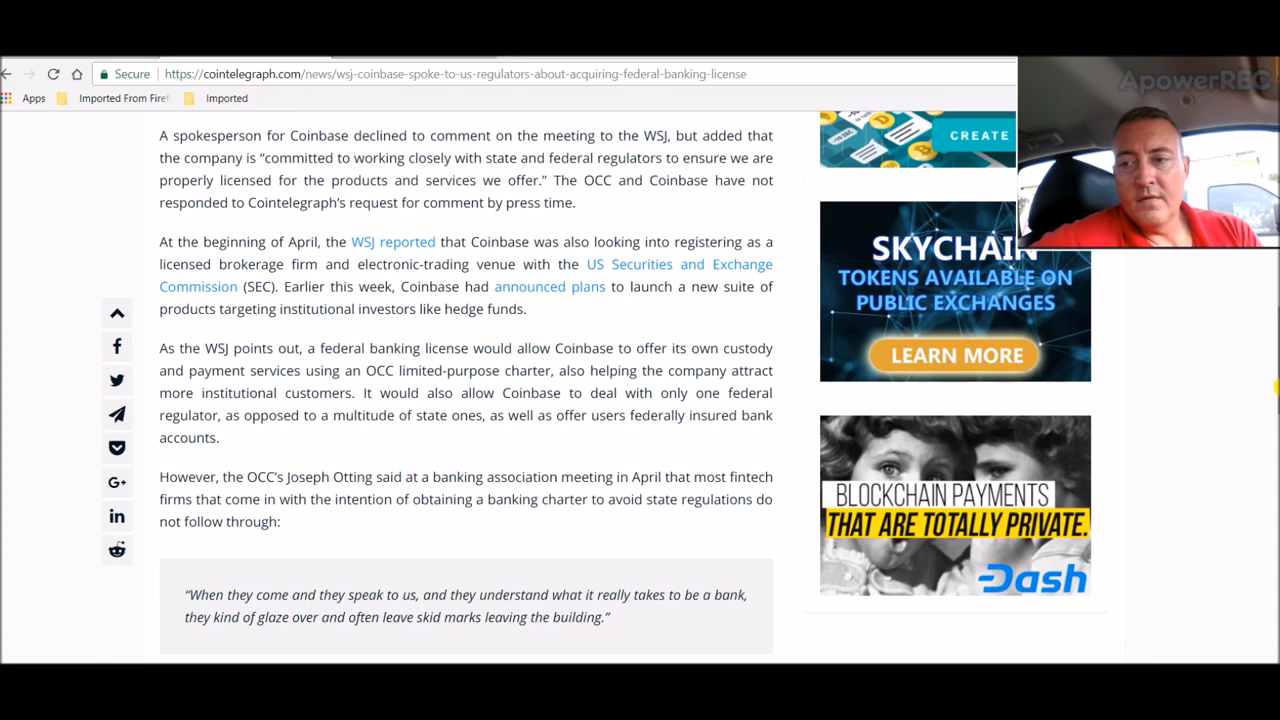
scroll("up", 3)
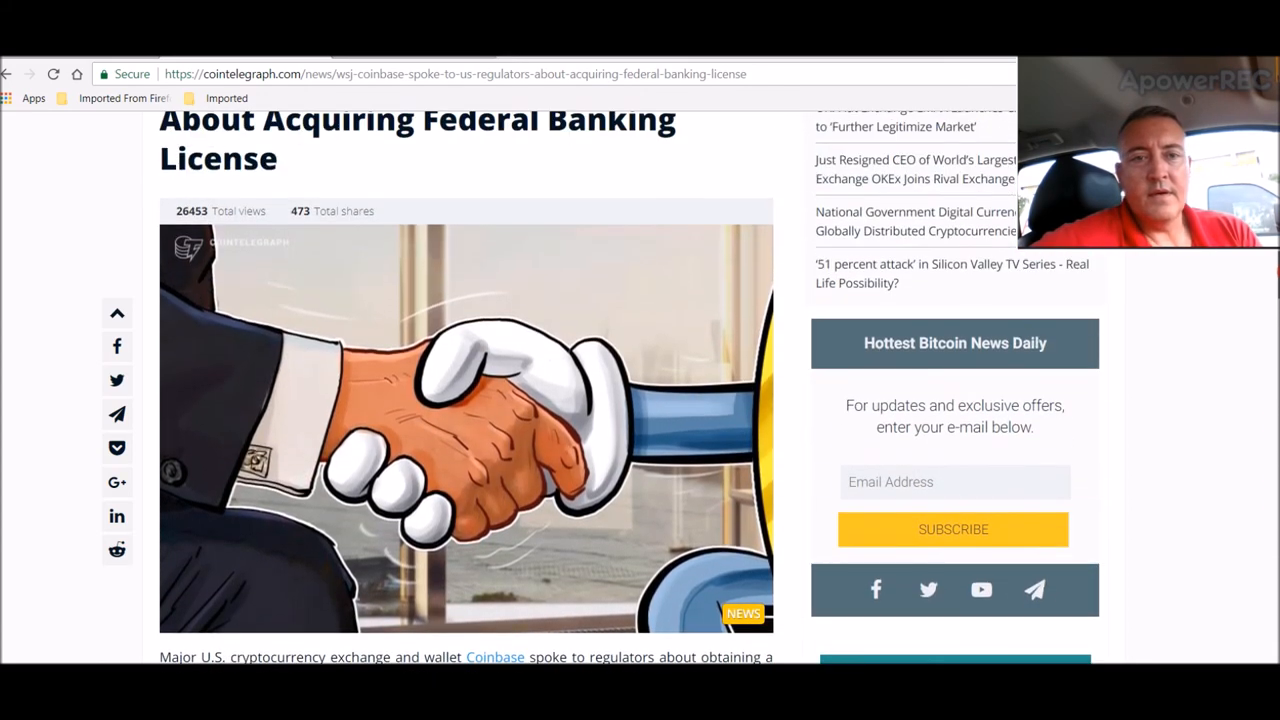
scroll("up", 3)
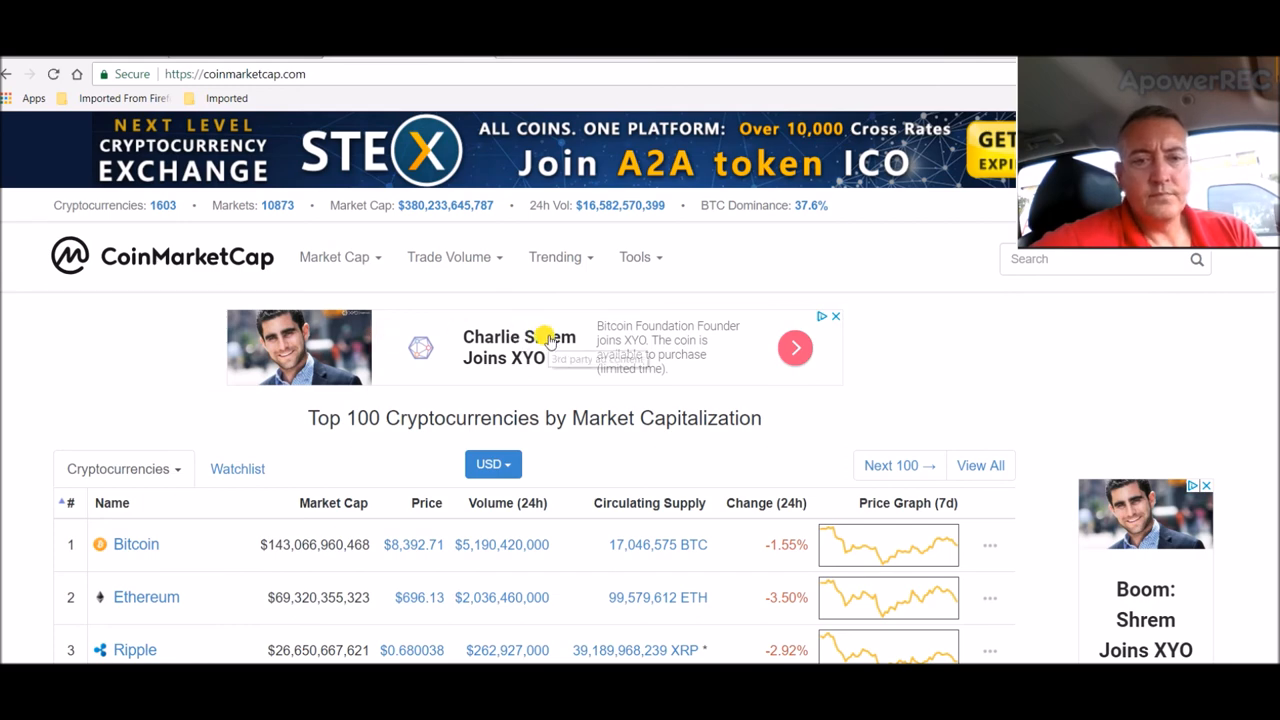
mouse_move(992, 400)
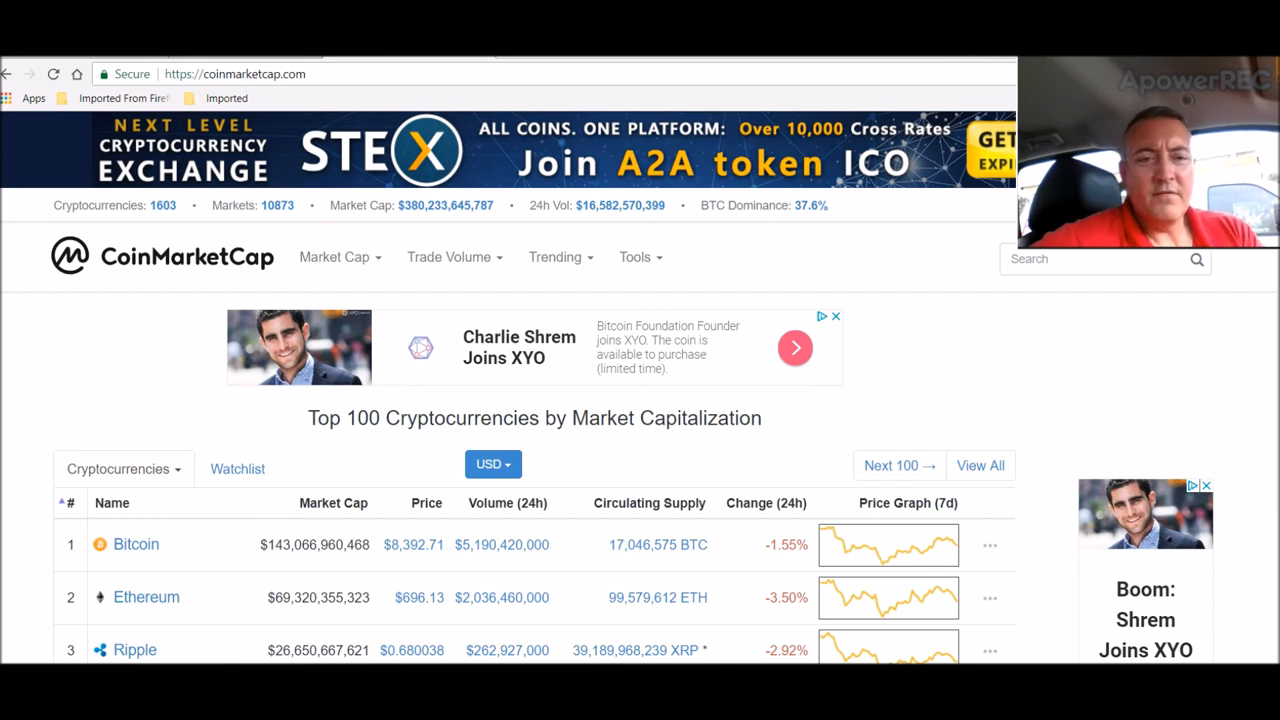
Step: Scroll down the Top 100 Cryptocurrencies by Market Capitalization list
scroll("down", 3)
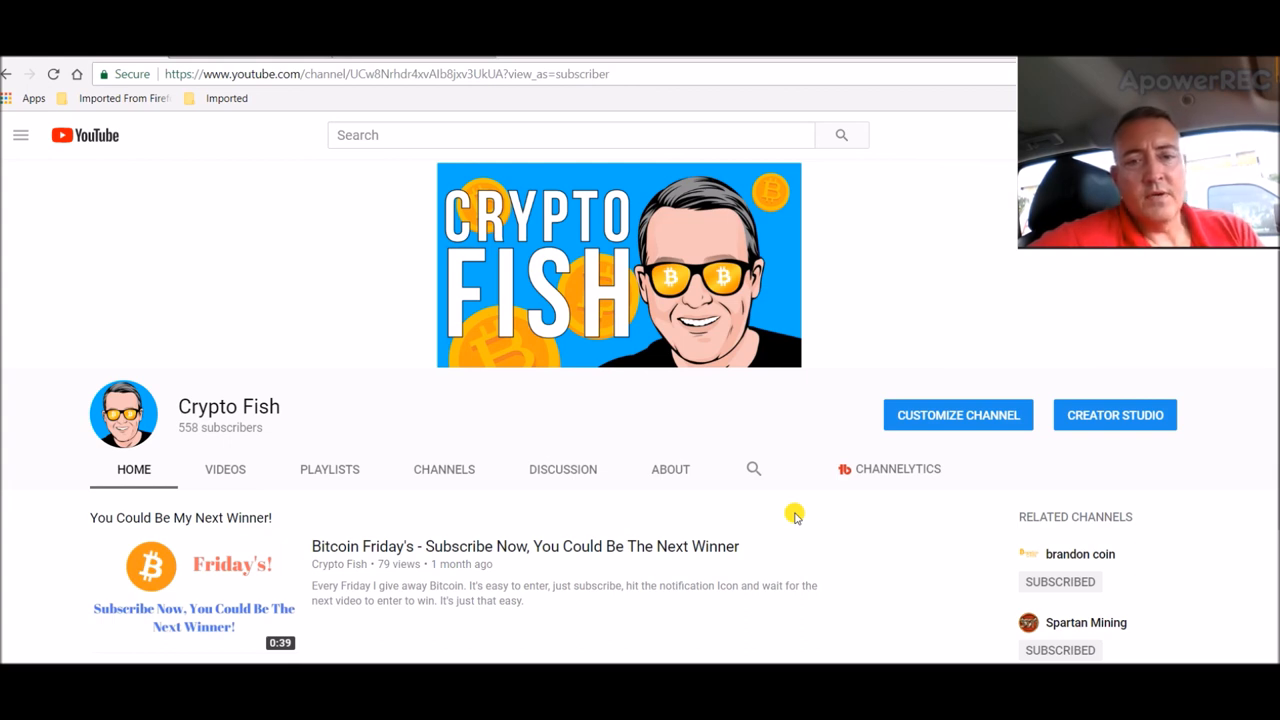
mouse_move(64, 248)
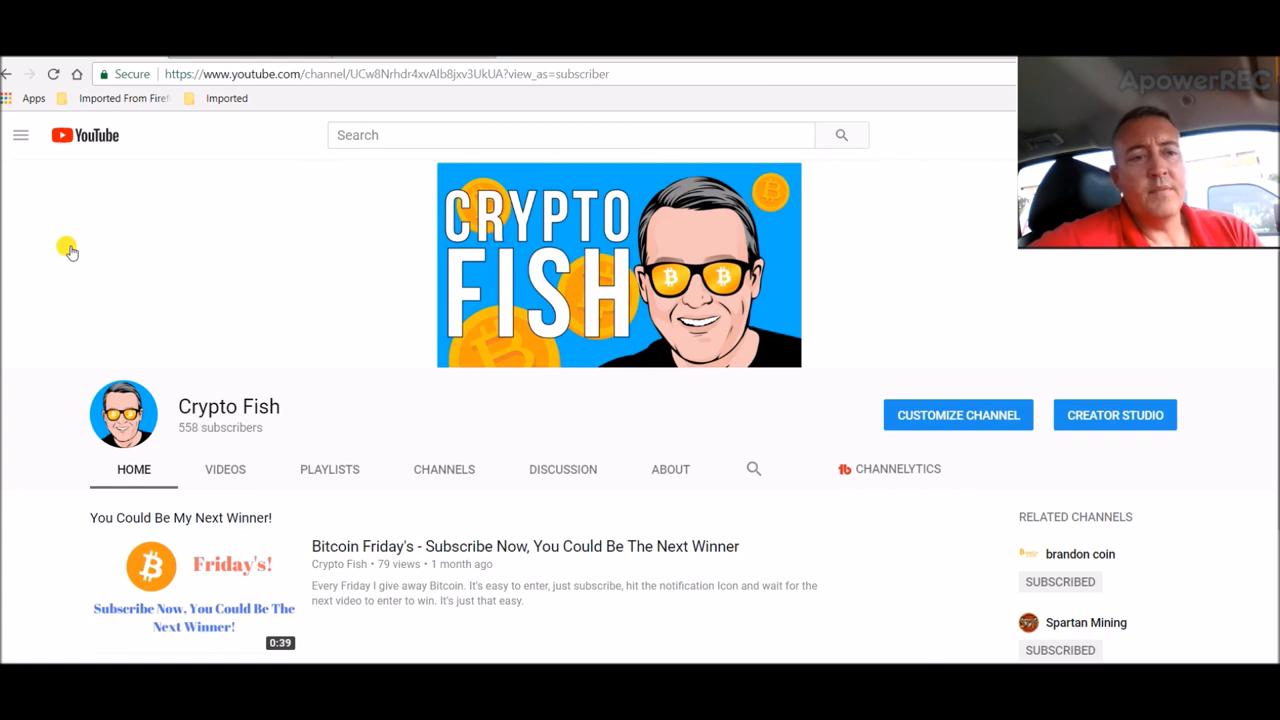
mouse_move(32, 414)
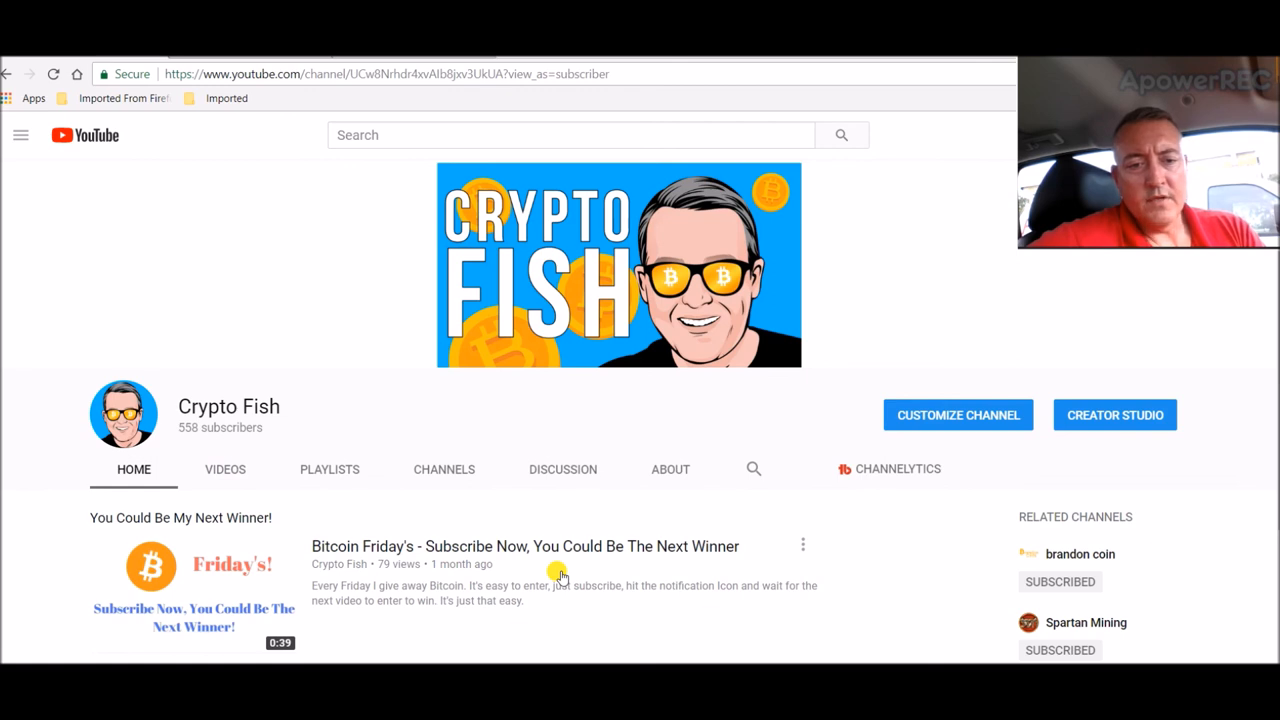
mouse_move(970, 528)
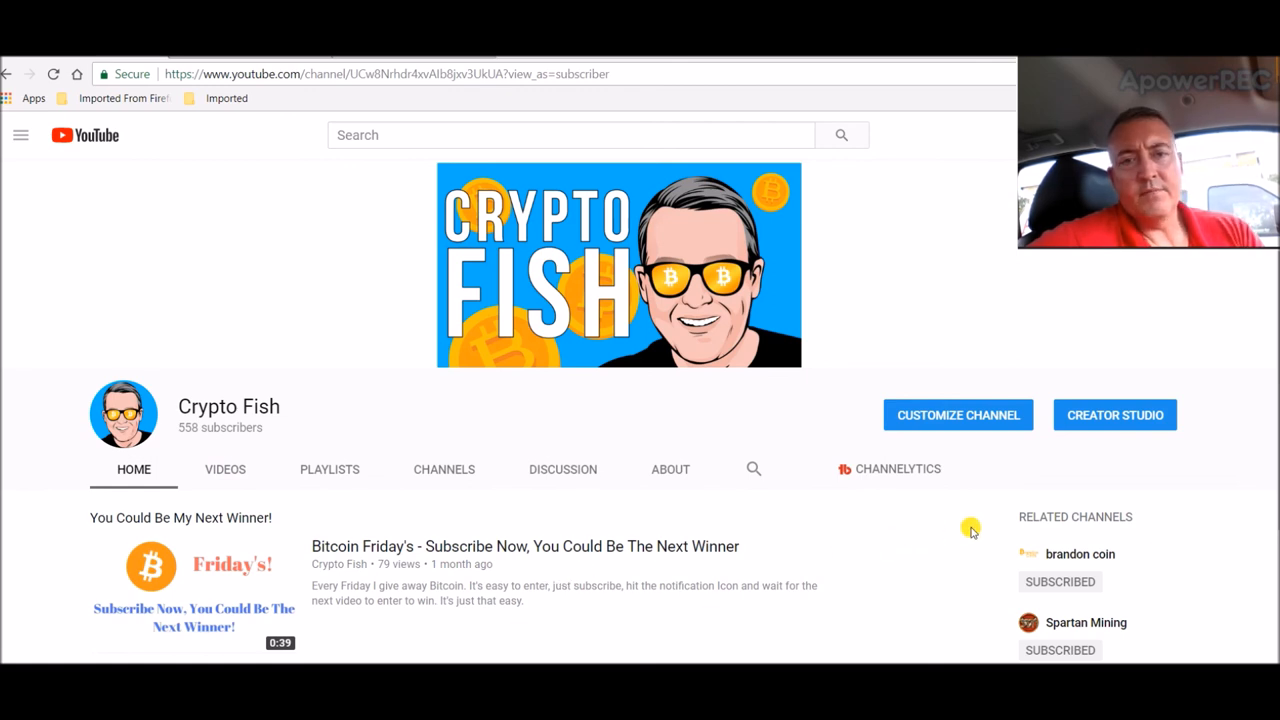
mouse_move(112, 224)
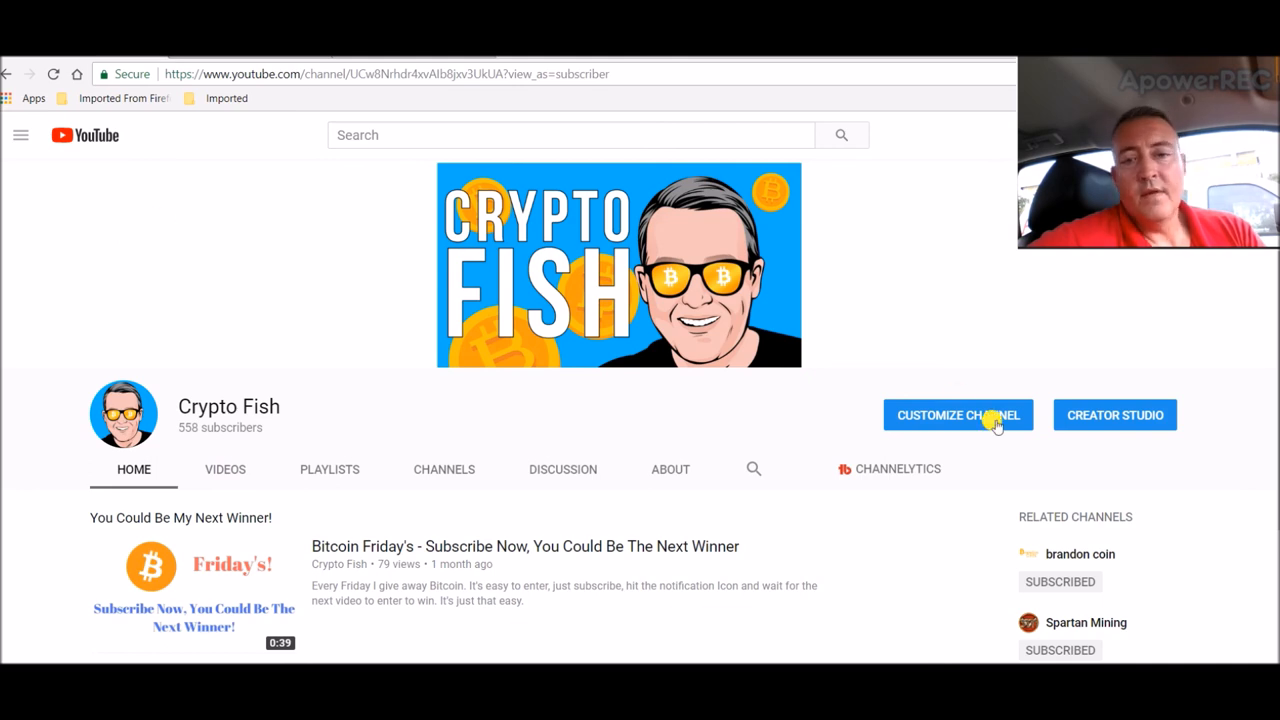
mouse_move(990, 424)
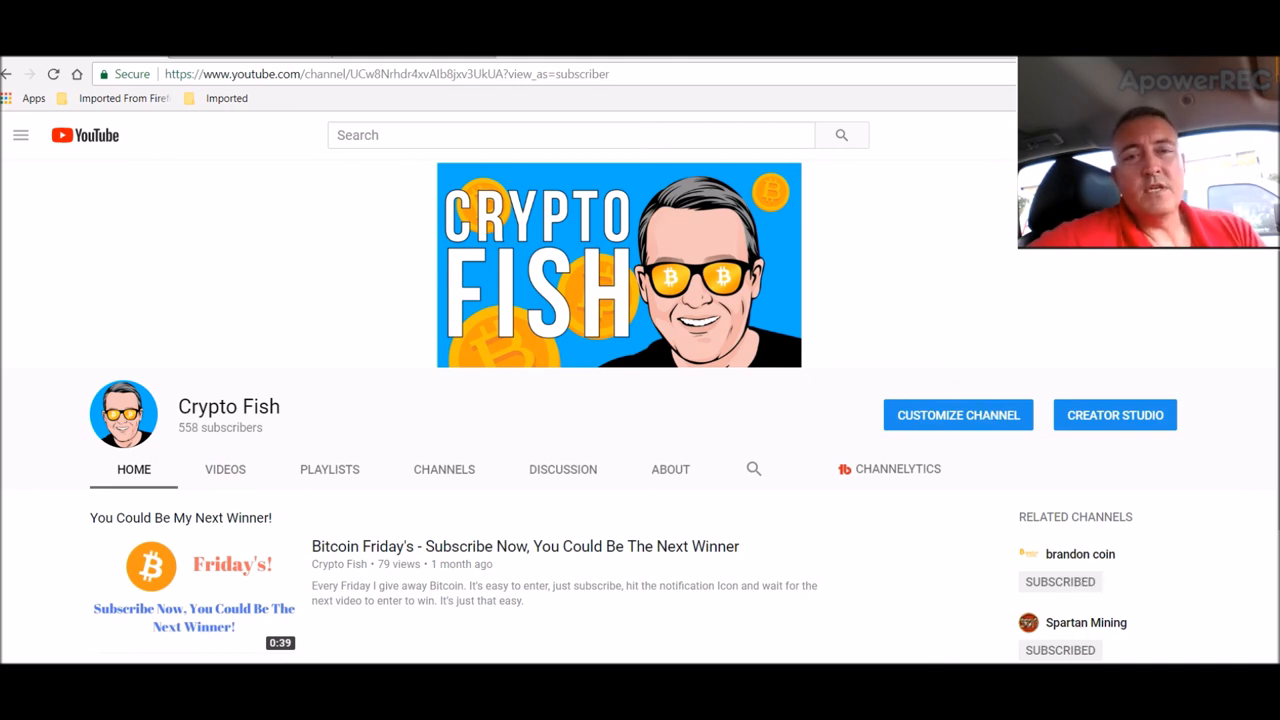